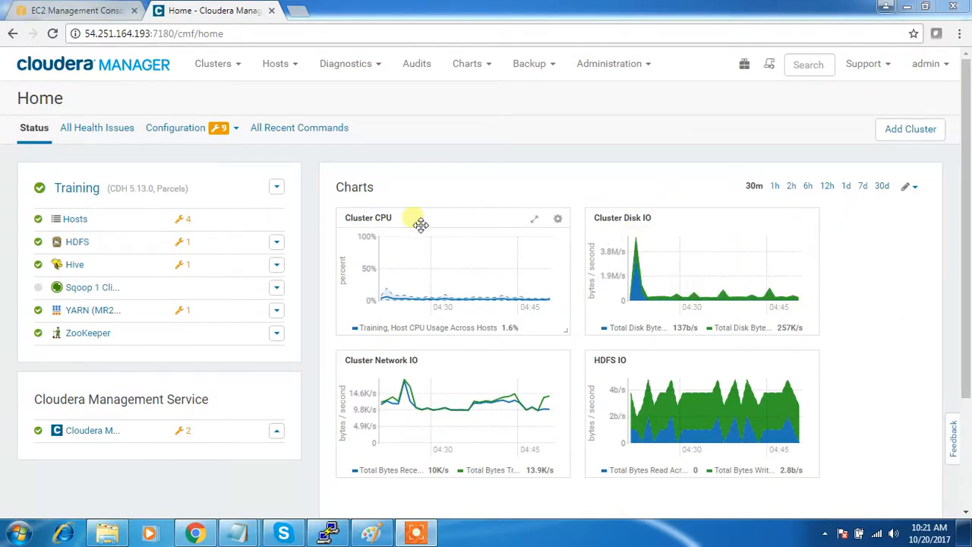
mouse_move(298, 271)
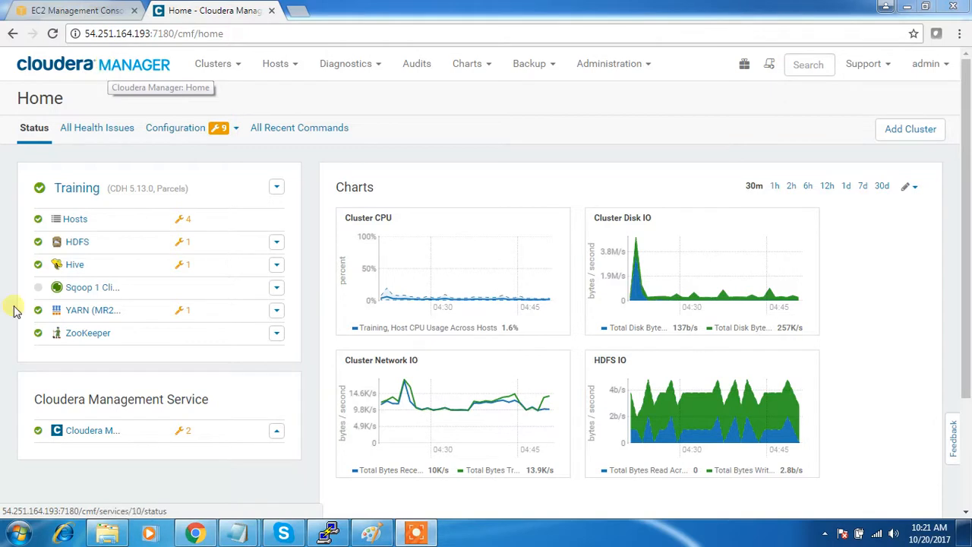
- In YARN's configuration filtered by 'scheduler', set Scheduler Class to FifoScheduler and save the change
click(93, 309)
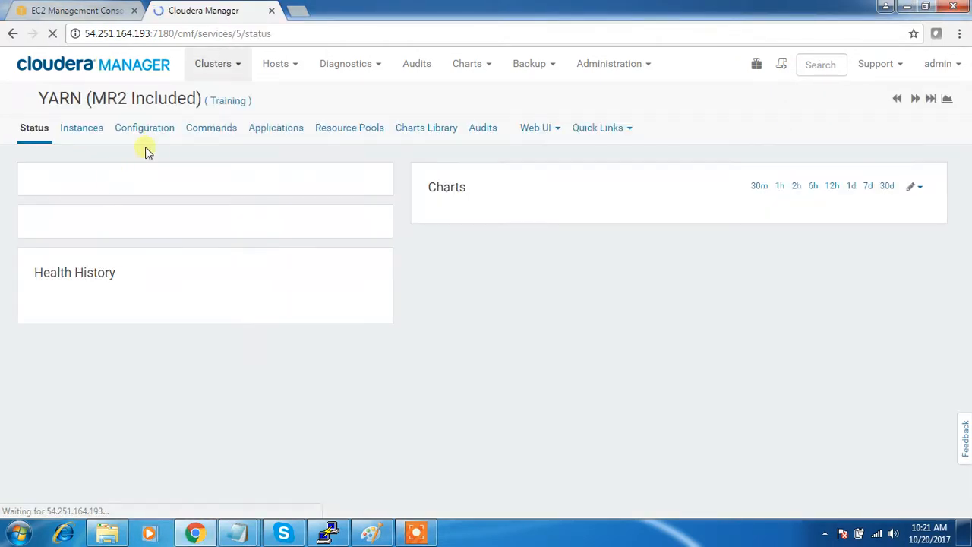
click(144, 127)
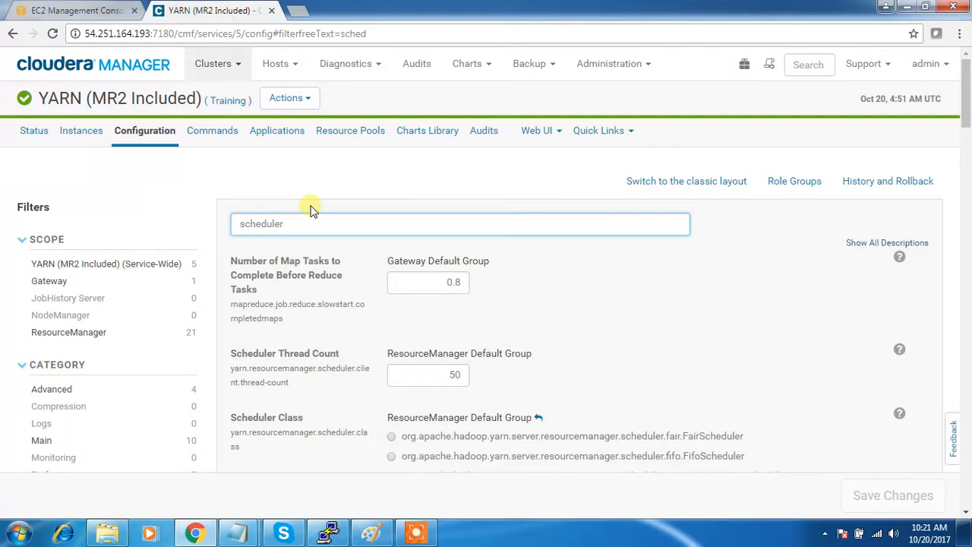
text(cheduler)
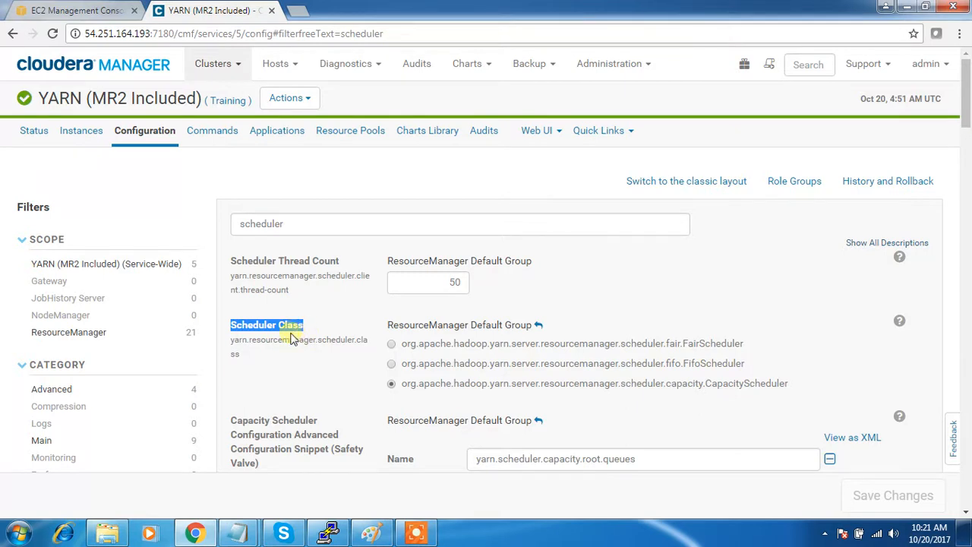
mouse_move(453, 371)
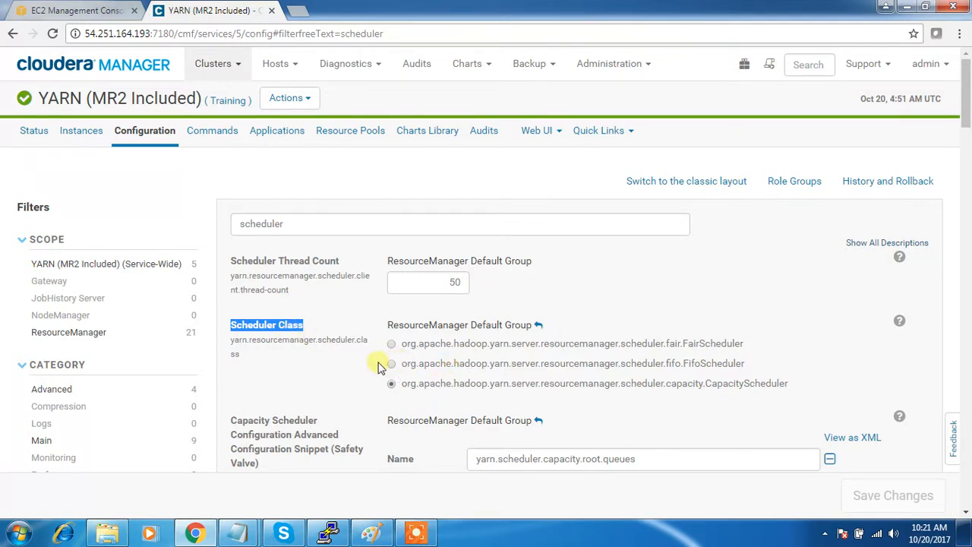
click(392, 363)
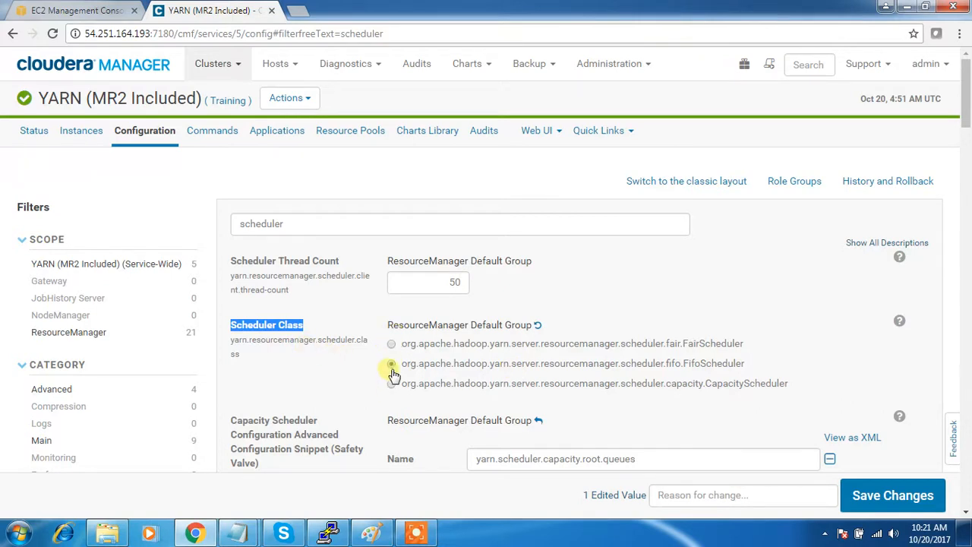
click(392, 363)
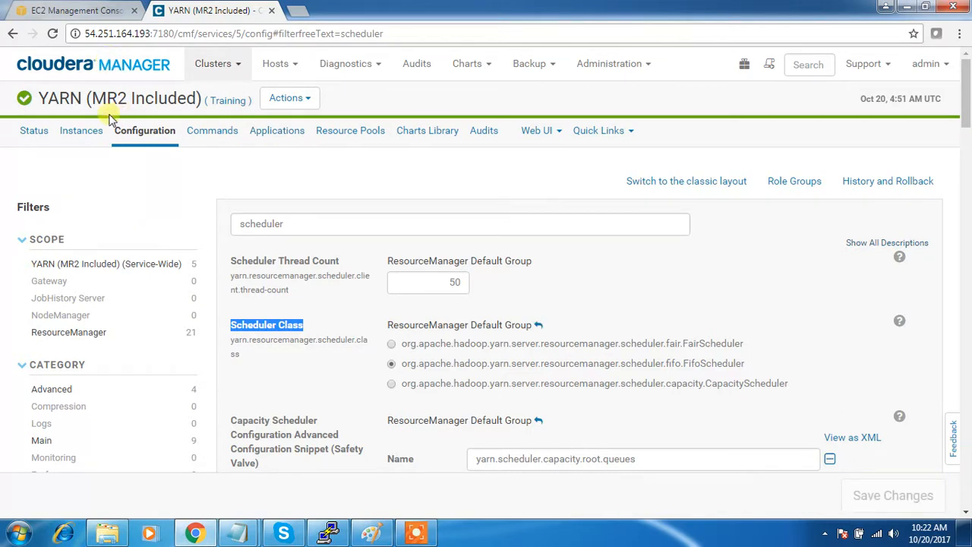
mouse_move(88, 64)
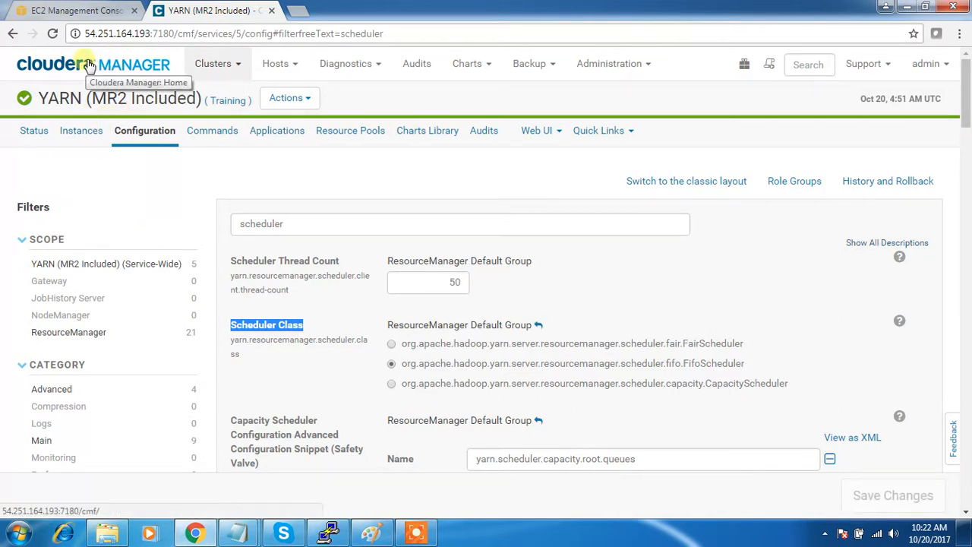
- From the cluster home, restart the stale services now and finish back at the home overview
click(94, 64)
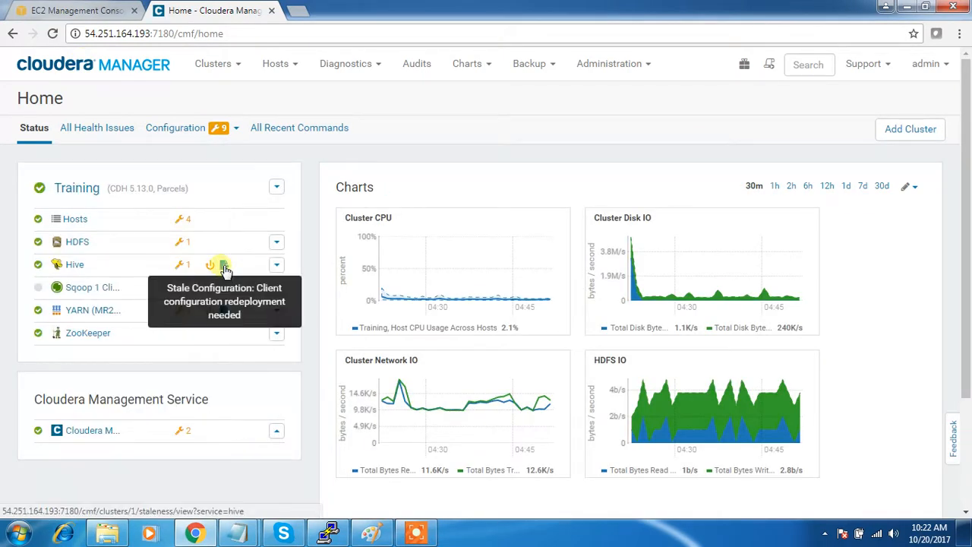
click(222, 264)
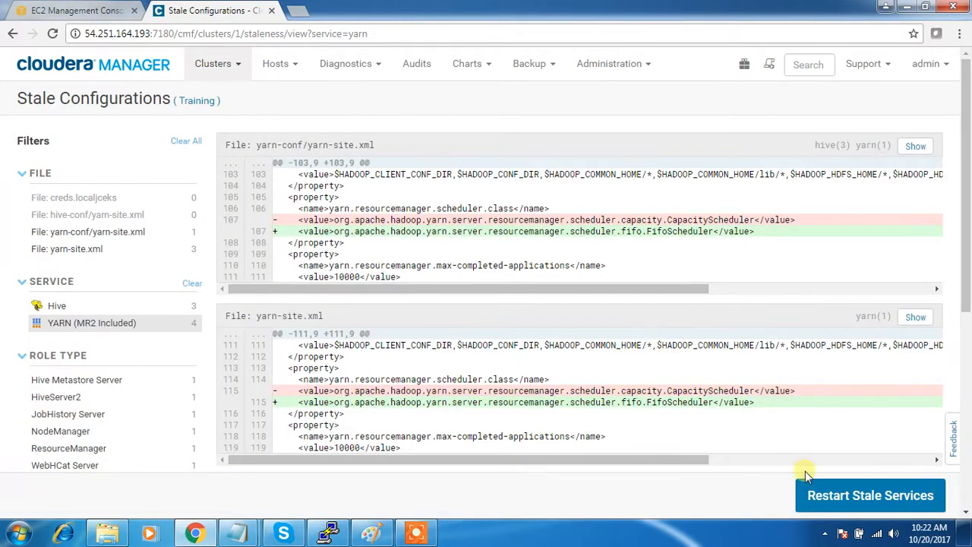
click(871, 495)
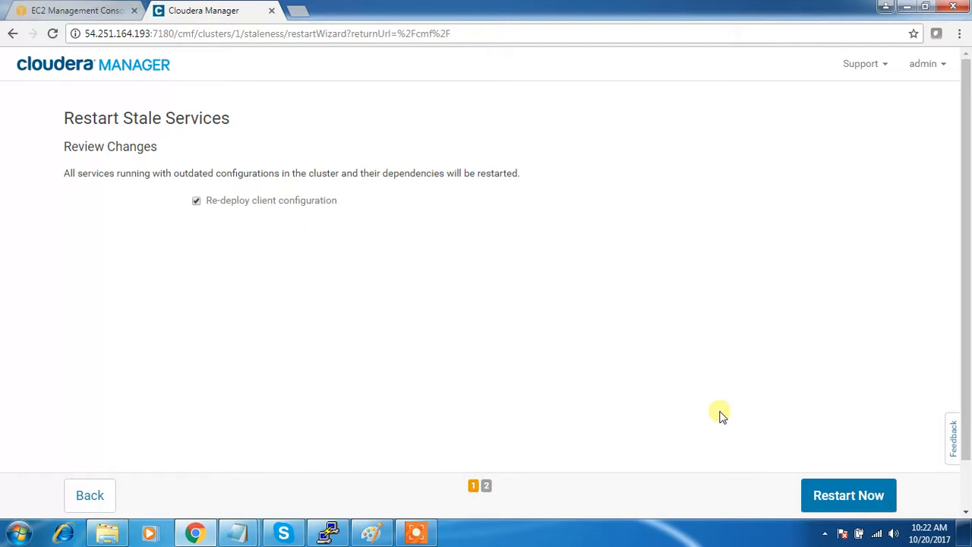
click(847, 495)
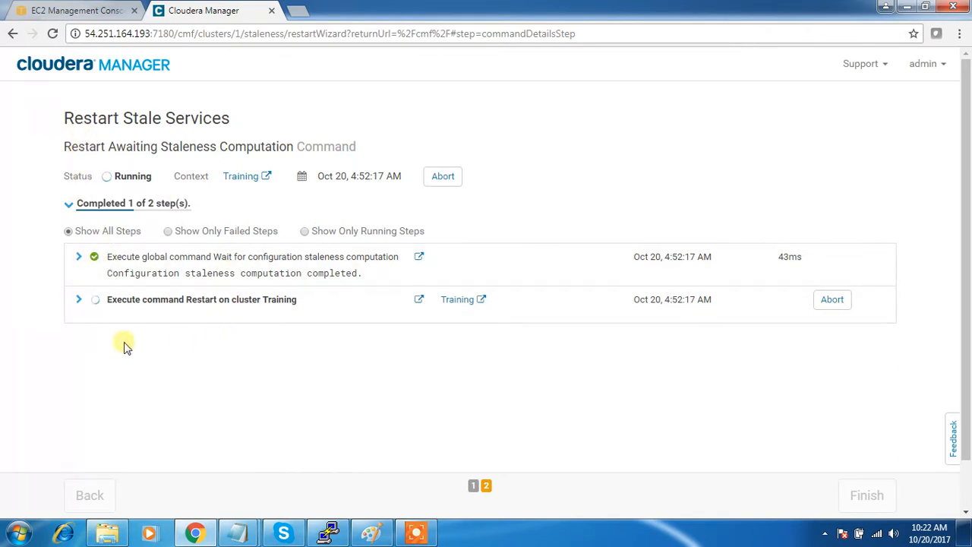
mouse_move(211, 377)
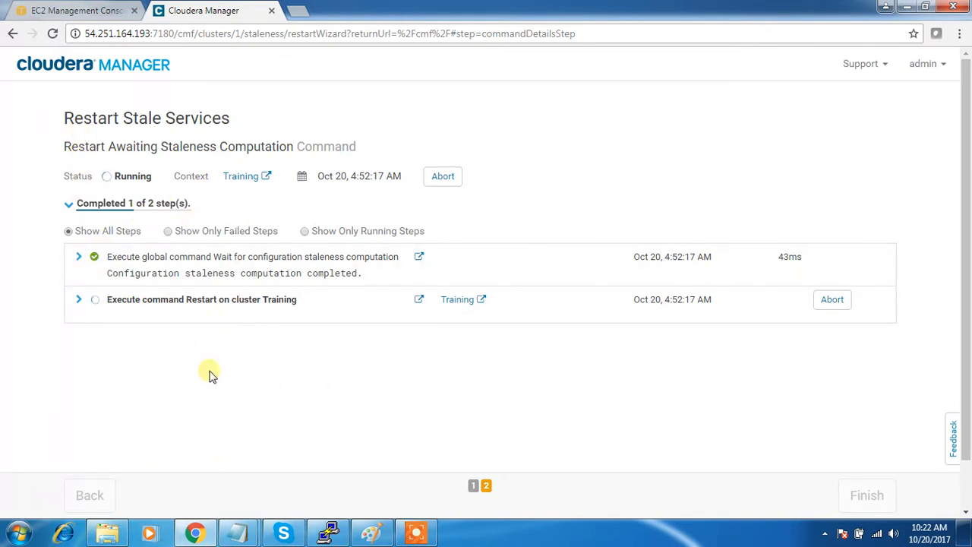
mouse_move(148, 309)
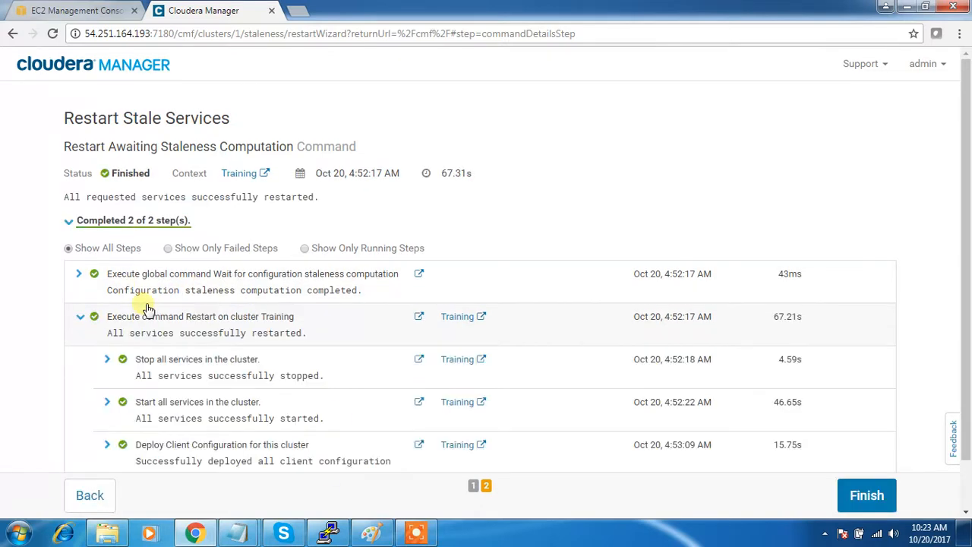
click(866, 495)
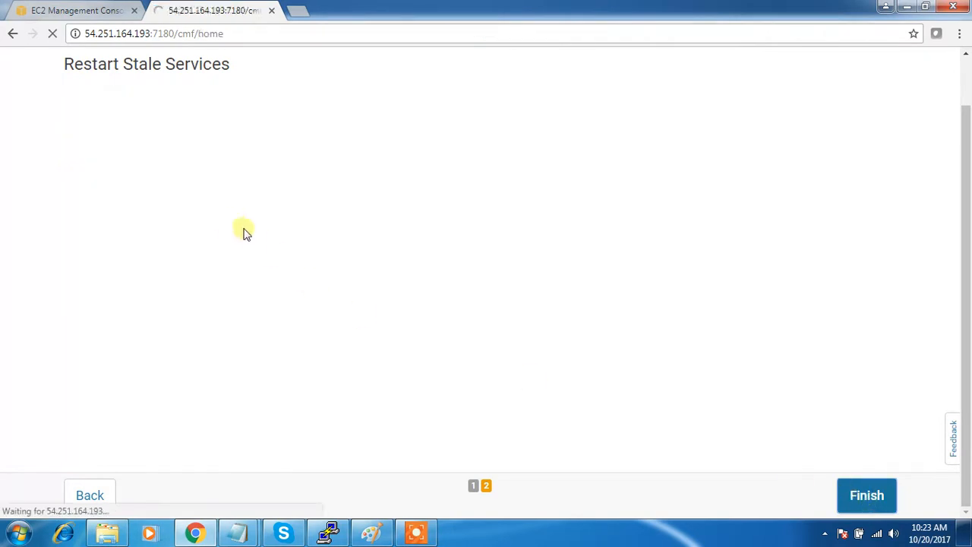
click(866, 495)
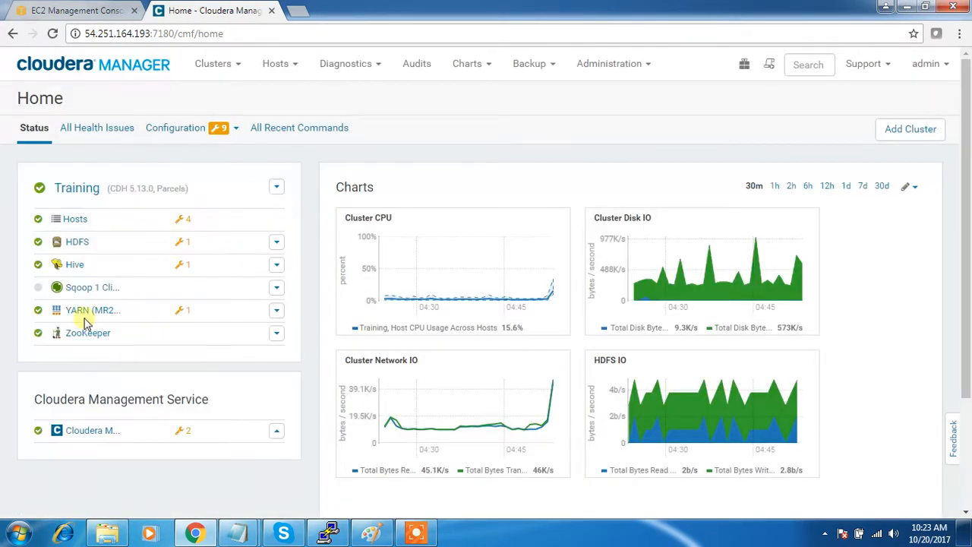
mouse_move(79, 310)
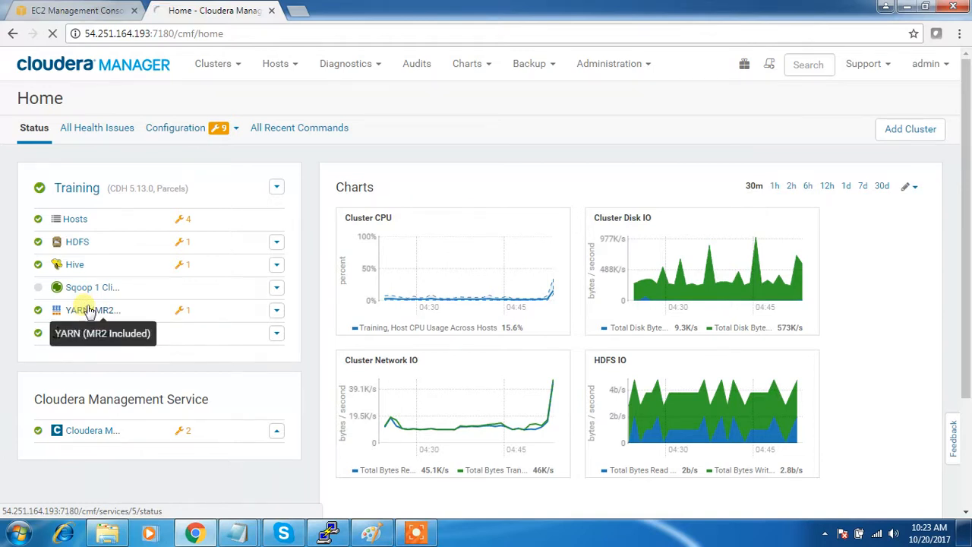
- From the YARN service's web UI links, reach the ResourceManager All Applications page, still empty
click(88, 310)
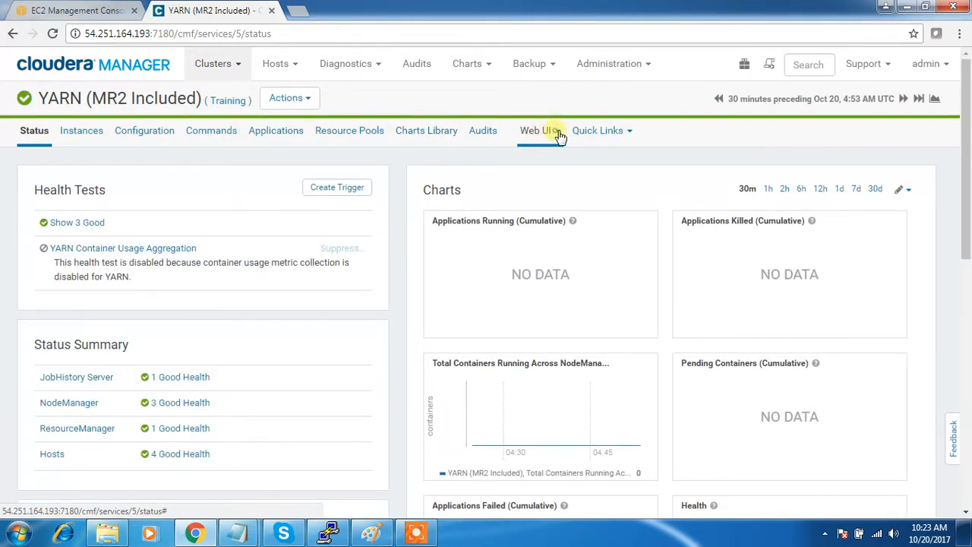
click(535, 131)
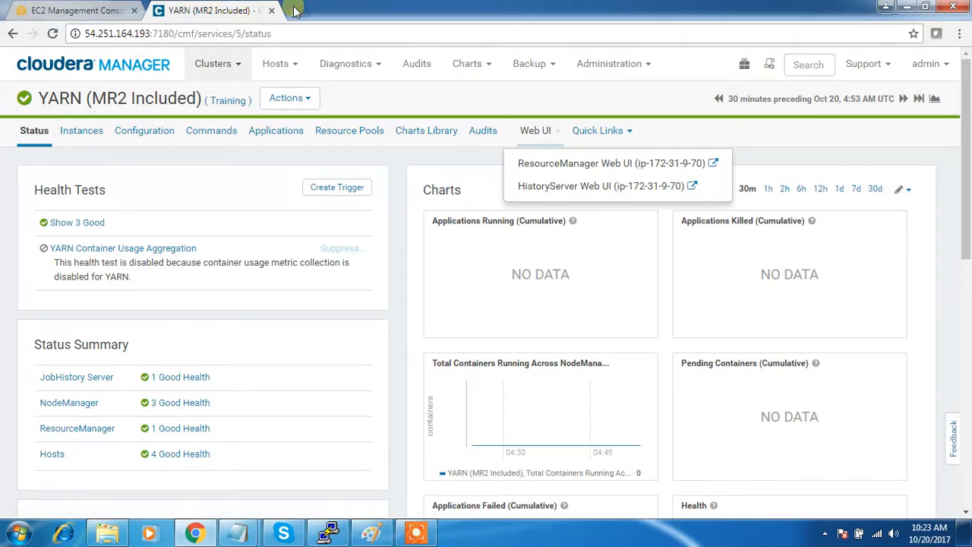
click(295, 10)
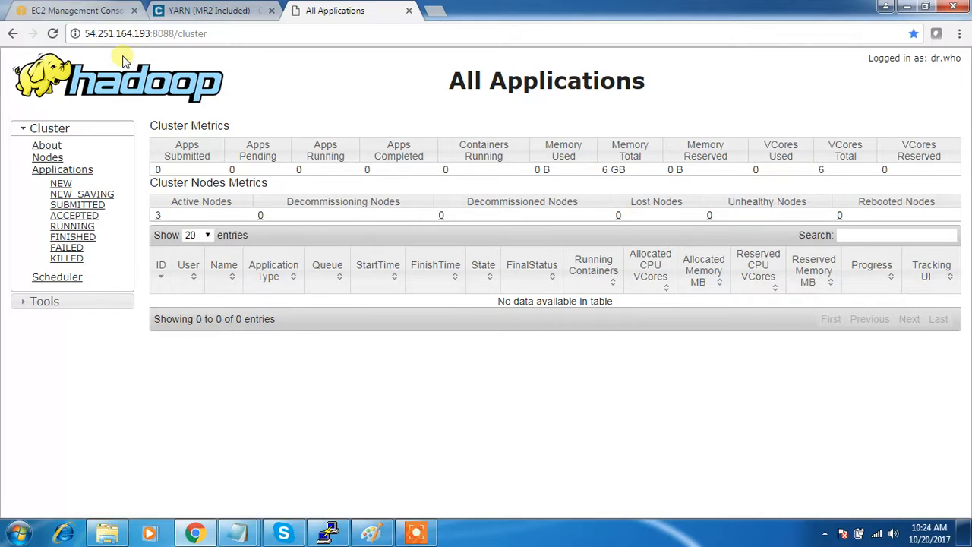
mouse_move(542, 317)
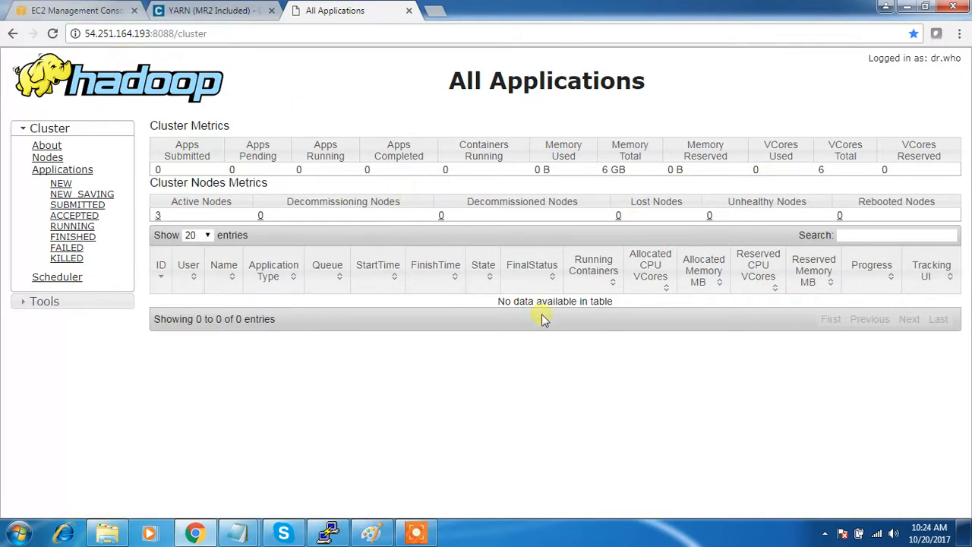
mouse_move(166, 150)
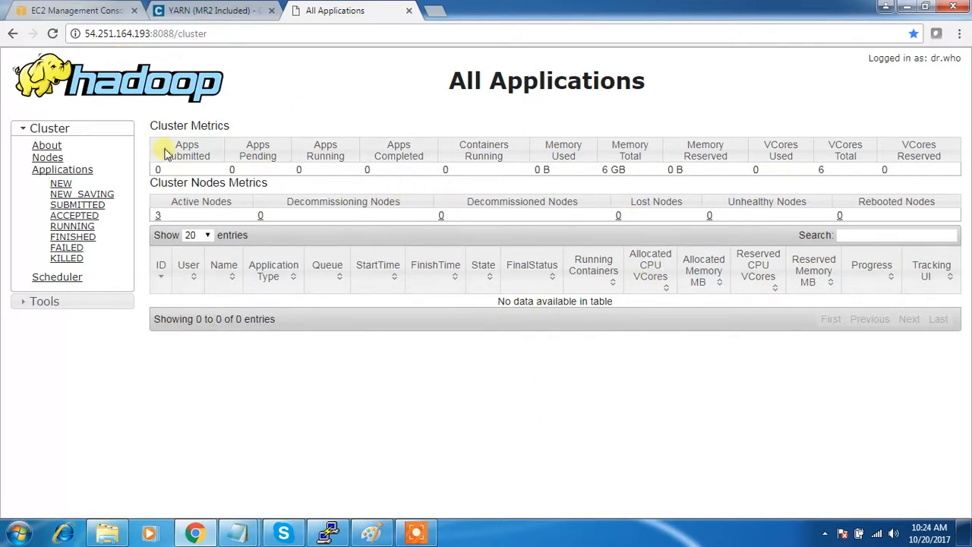
mouse_move(240, 167)
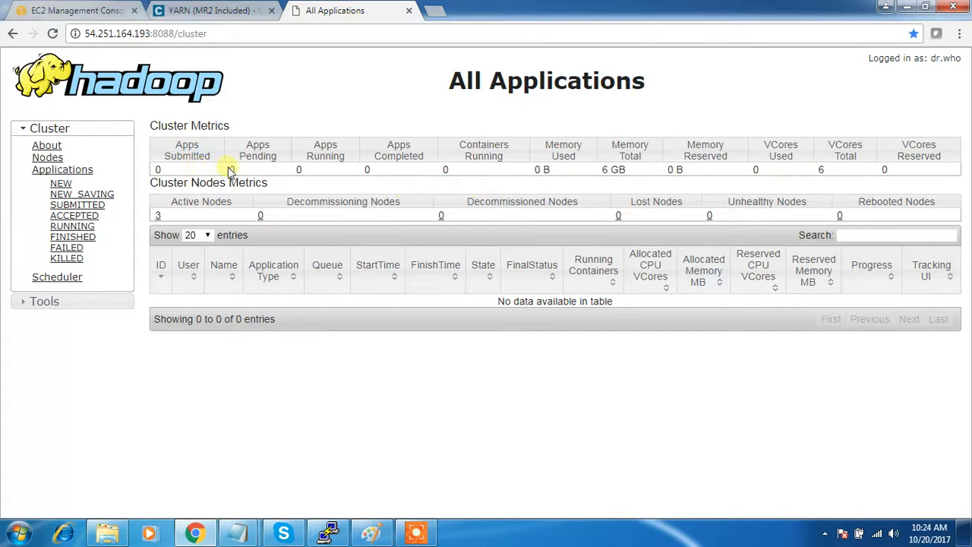
mouse_move(487, 188)
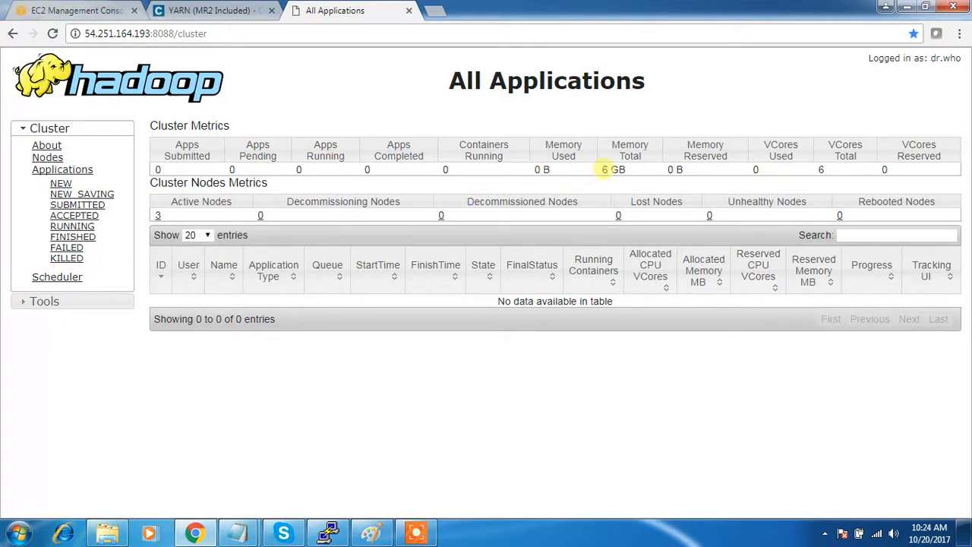
double_click(612, 171)
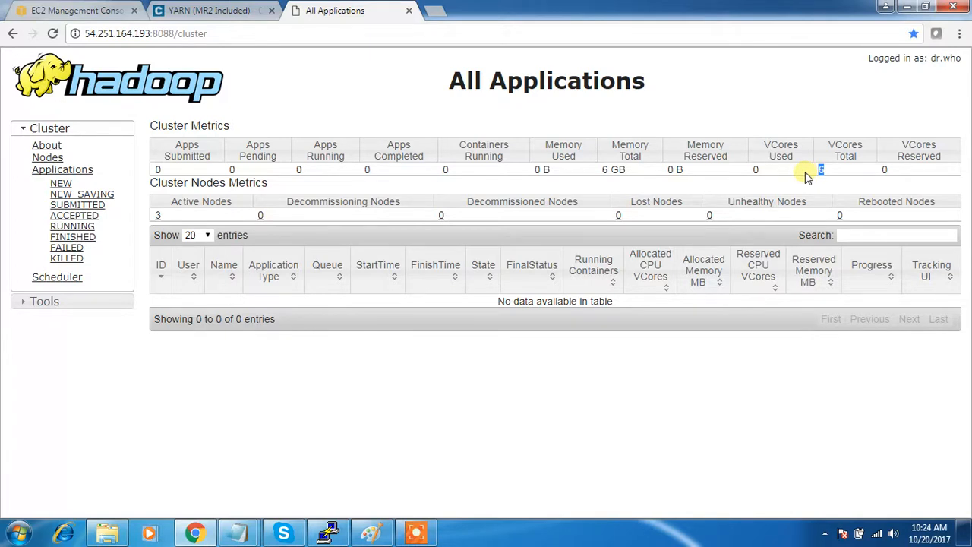
mouse_move(732, 186)
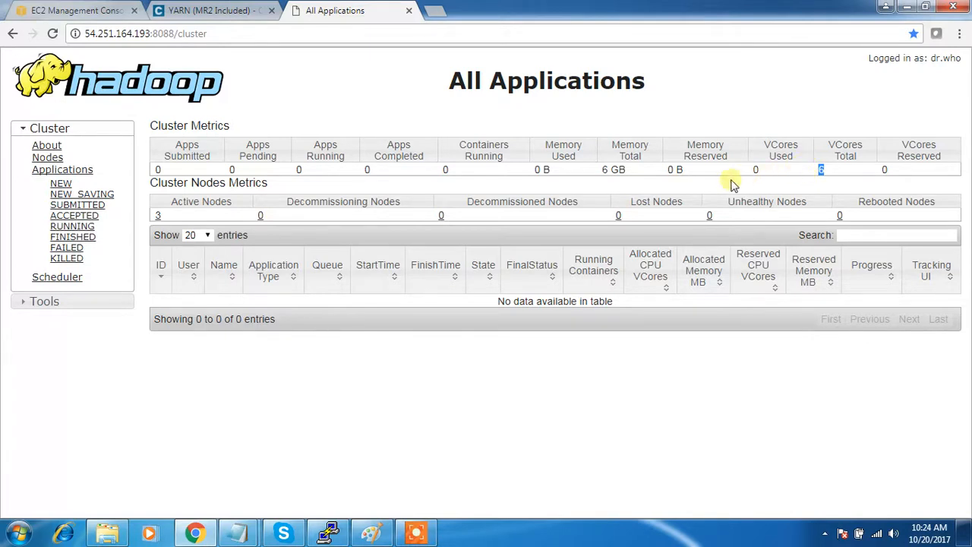
mouse_move(661, 190)
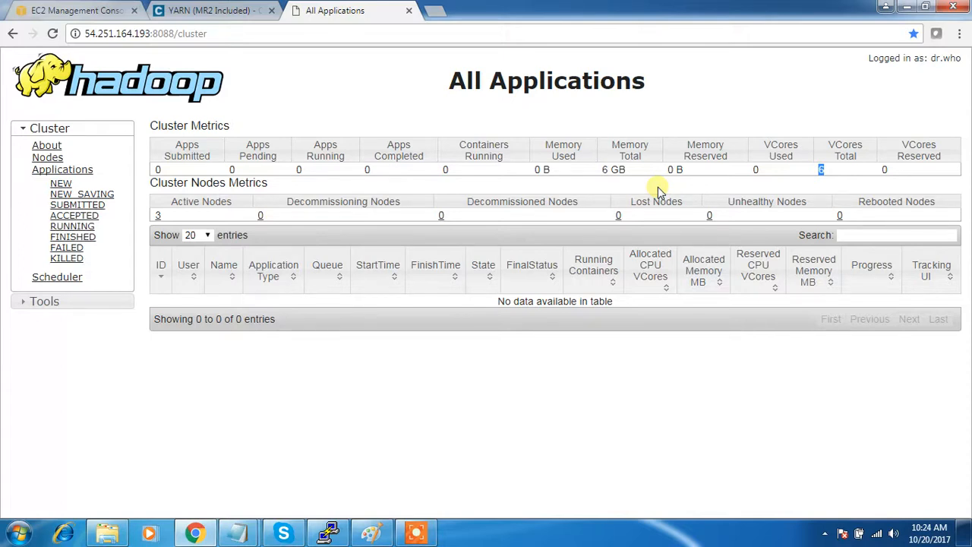
mouse_move(817, 179)
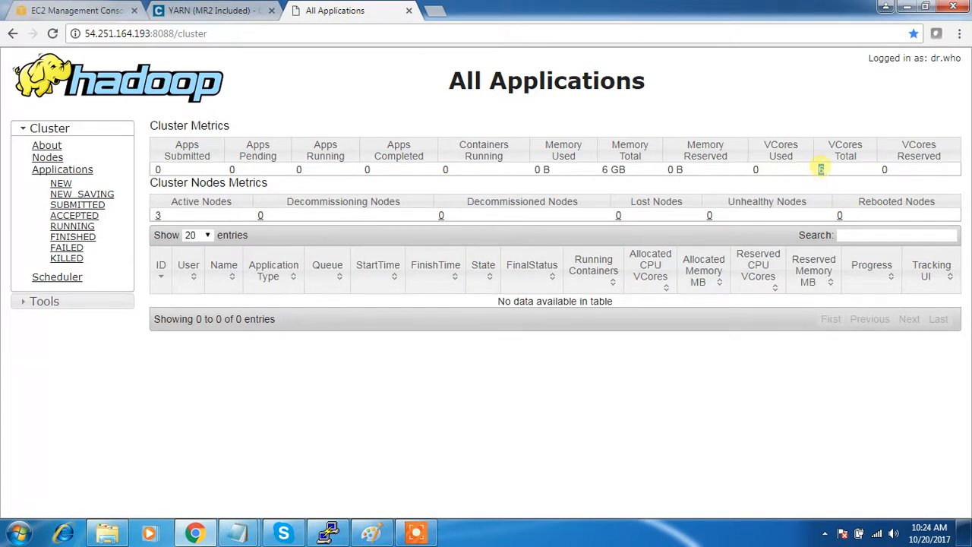
mouse_move(821, 179)
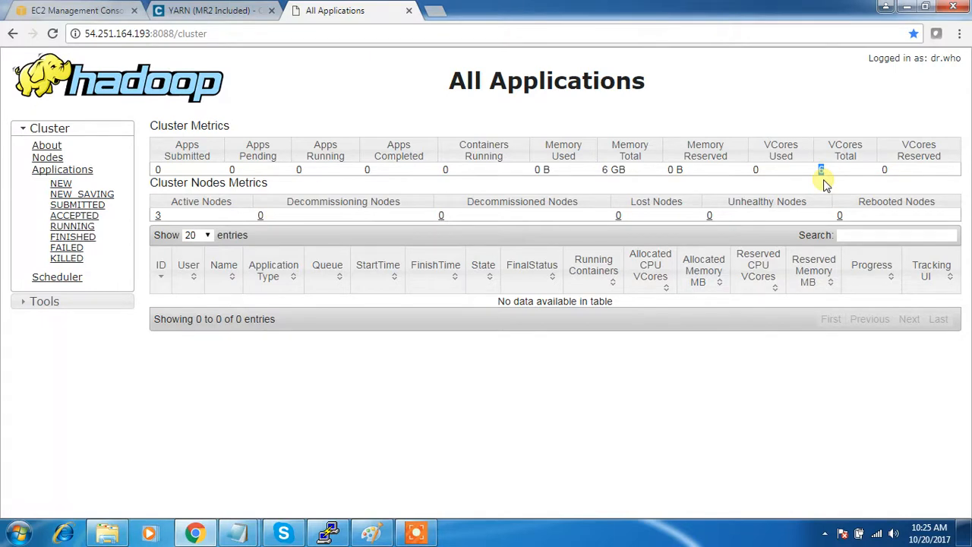
mouse_move(812, 195)
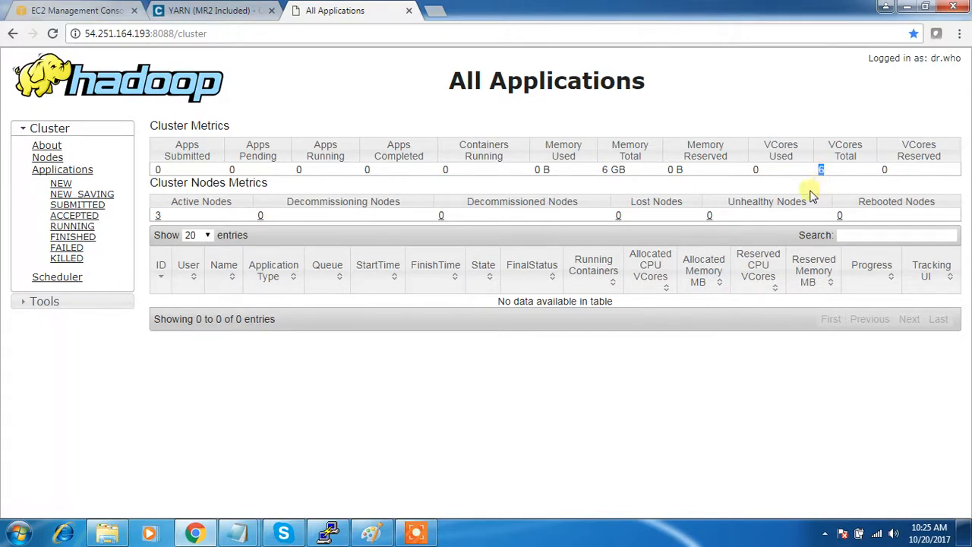
mouse_move(410, 501)
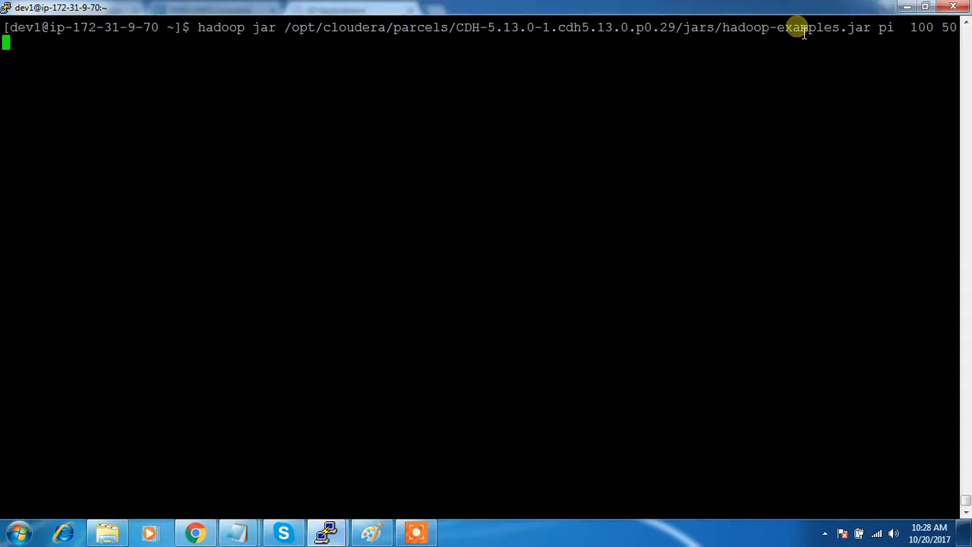
mouse_move(893, 27)
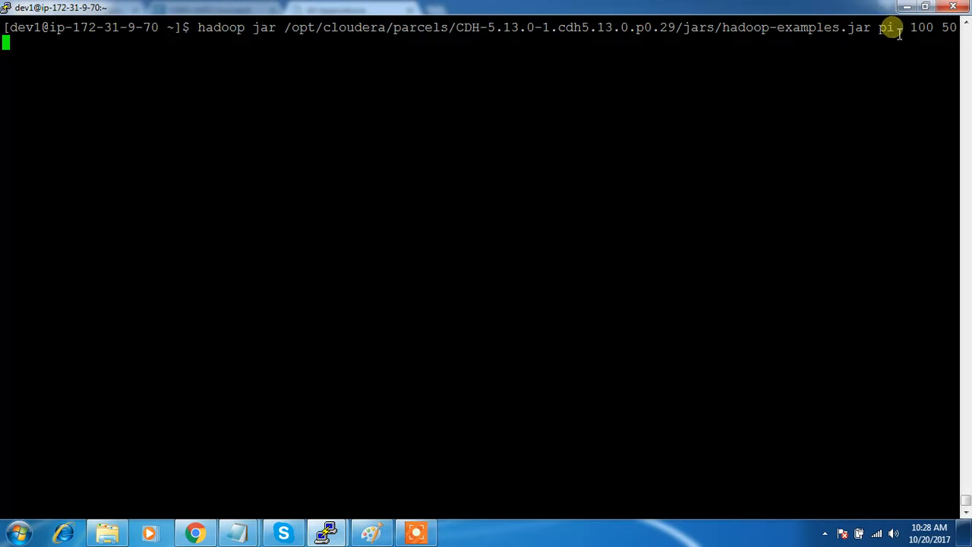
mouse_move(930, 29)
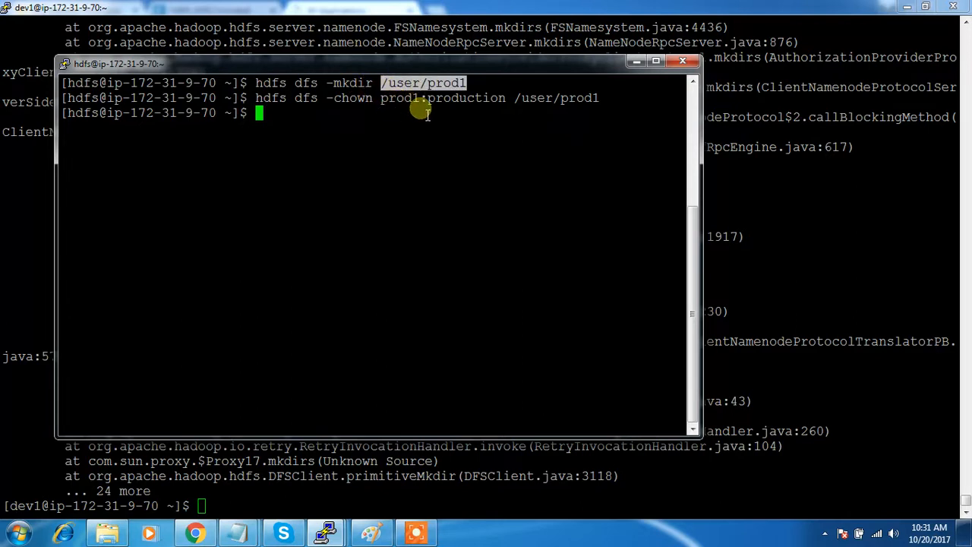
mouse_move(331, 146)
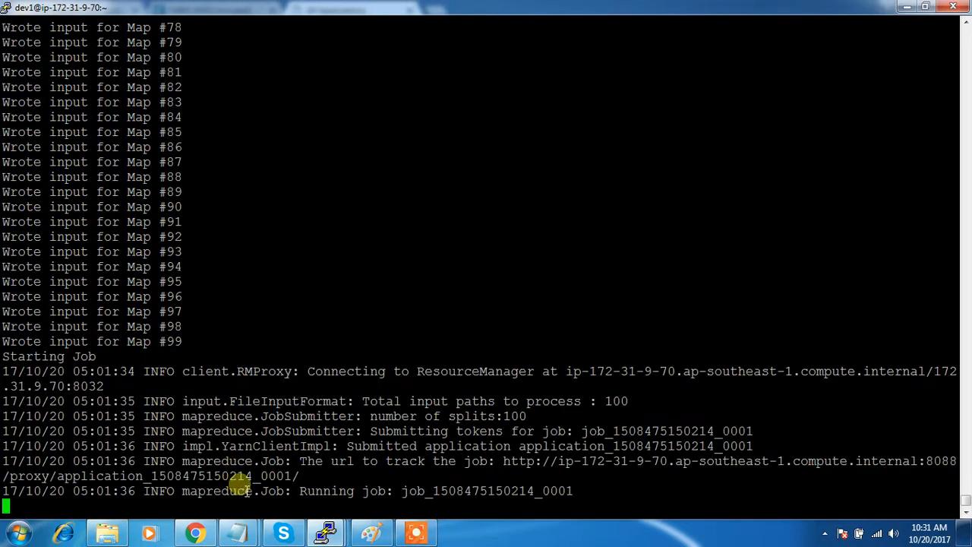
mouse_move(407, 492)
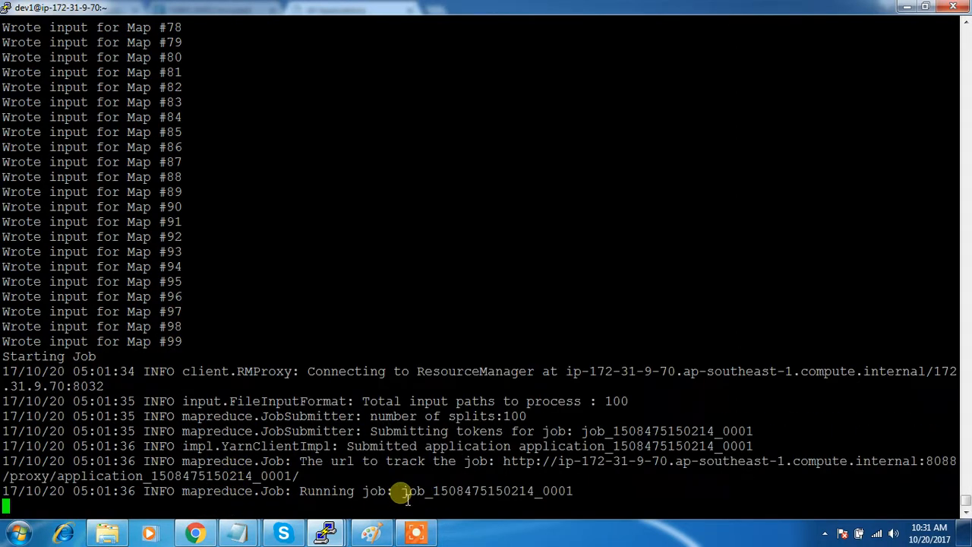
- Submit the hadoop-examples pi job from the second user's session and view both jobs in the applications table
click(194, 532)
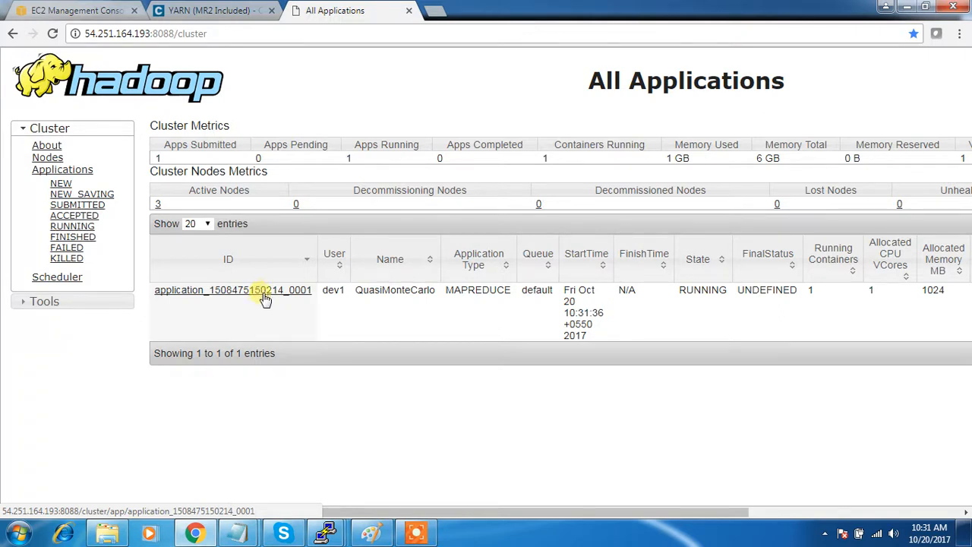
mouse_move(258, 342)
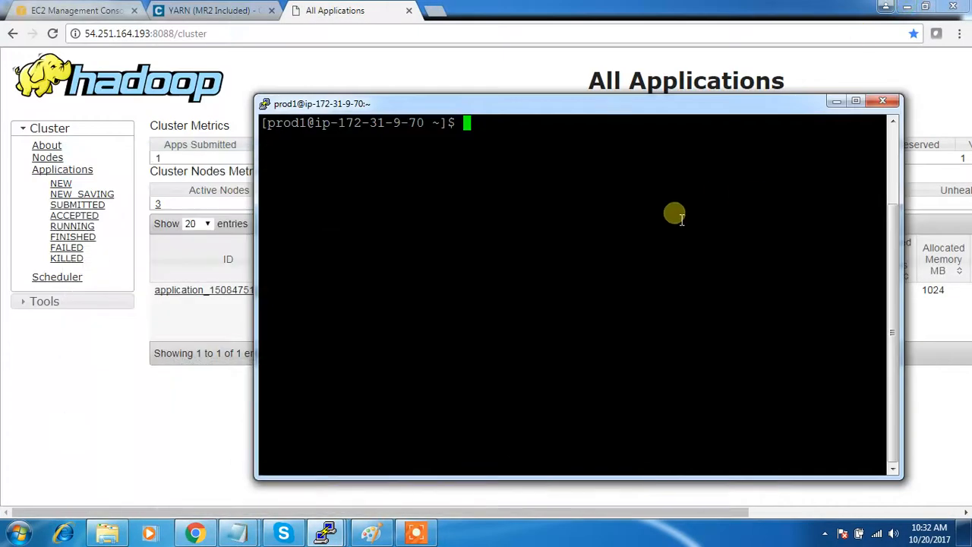
text(hadoop jar /opt/cloudera/parcels/CDH-5.13.0-1.cdh5.13.0.p0.29/jars/hadoop-examples.jar pi  100 50)
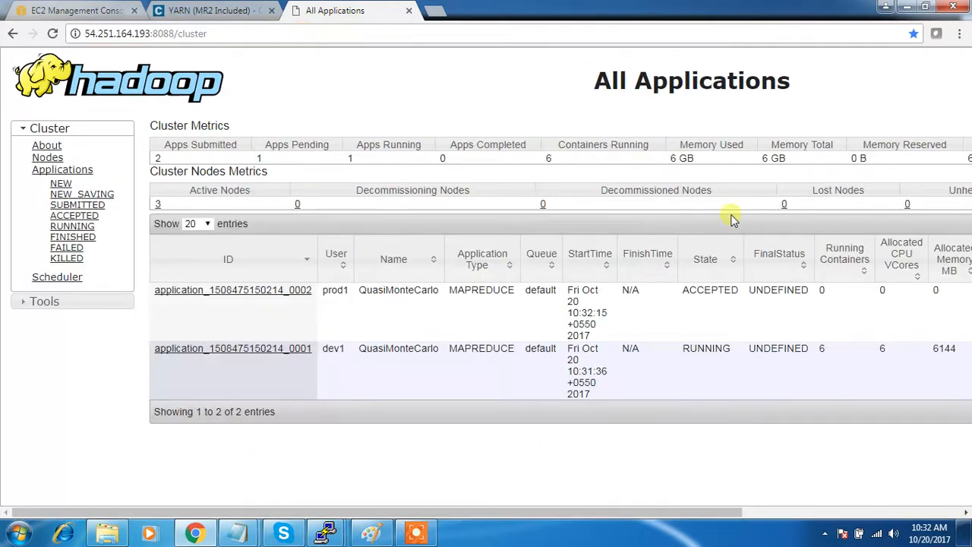
mouse_move(703, 312)
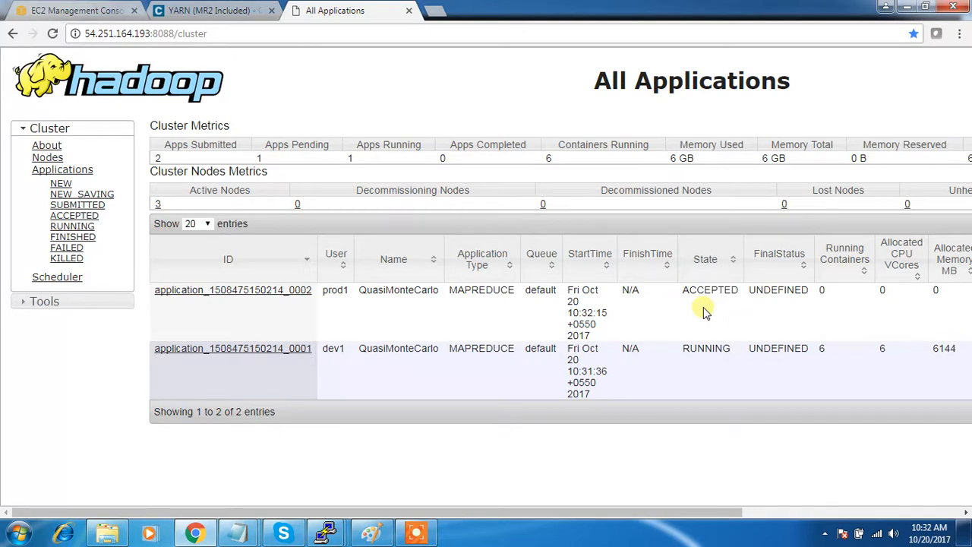
mouse_move(340, 370)
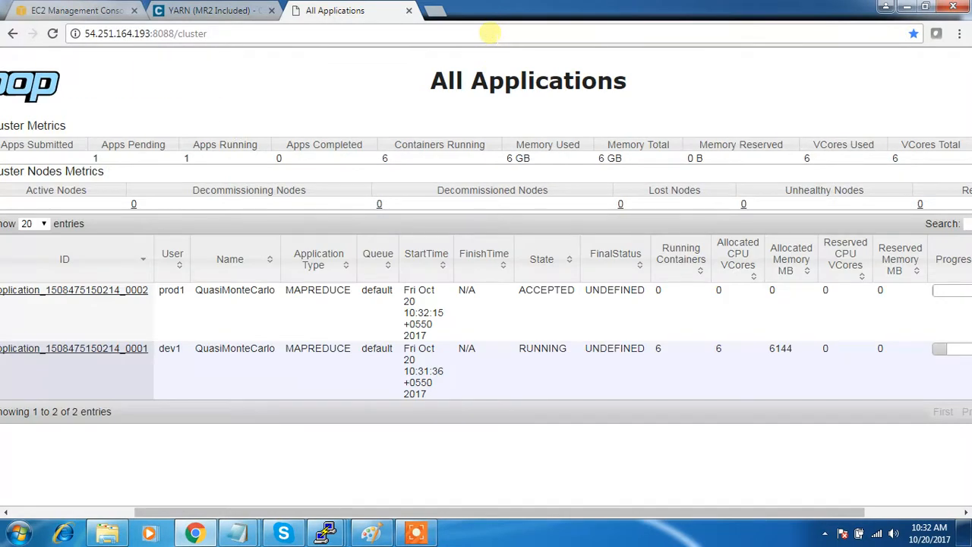
mouse_move(789, 301)
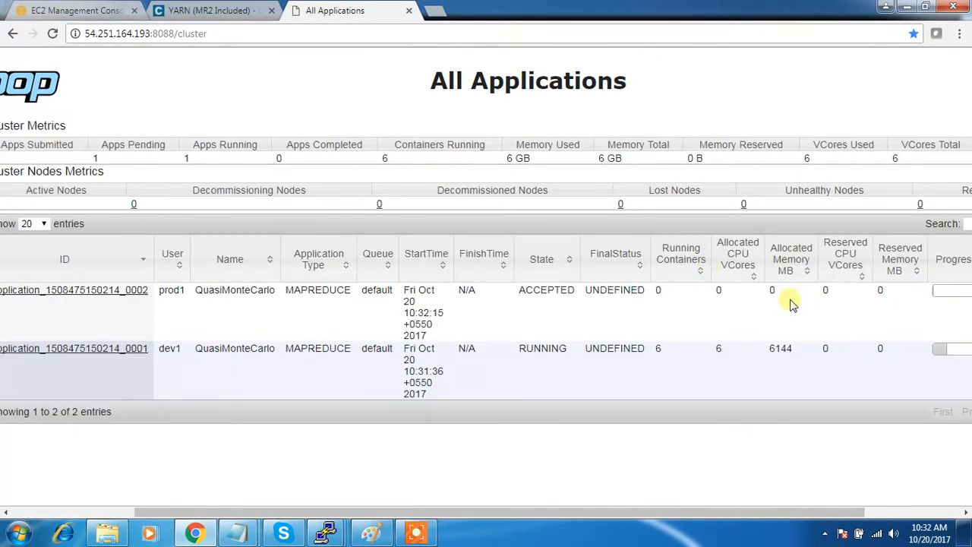
mouse_move(717, 292)
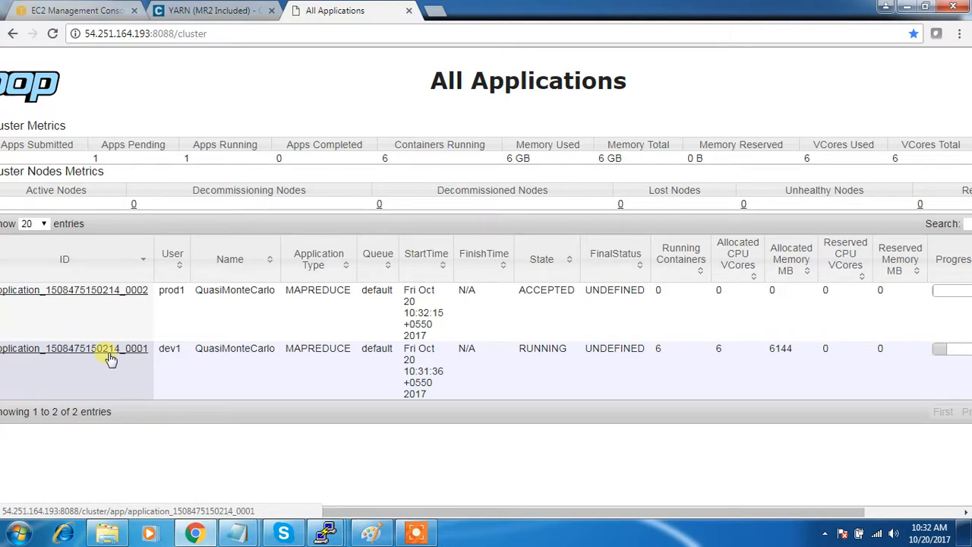
mouse_move(319, 348)
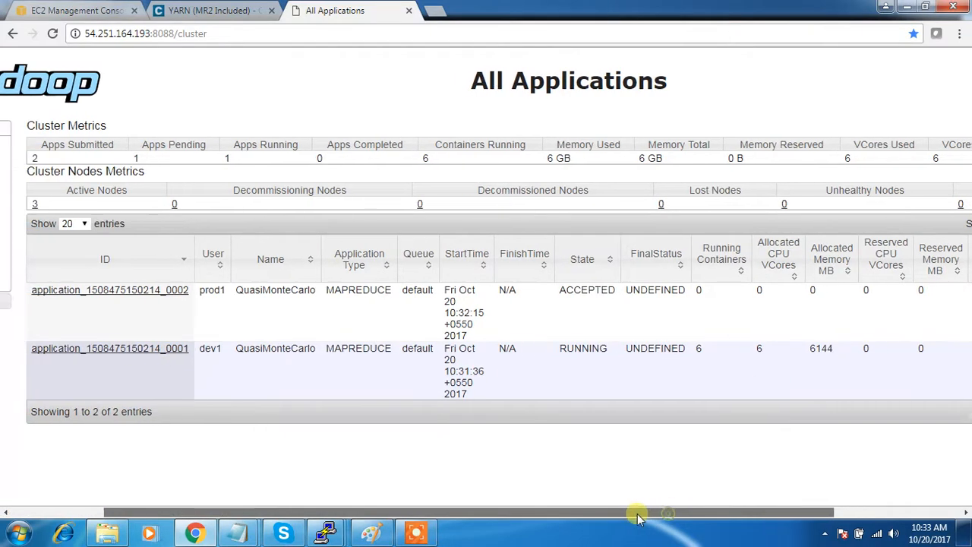
scroll(right, 3)
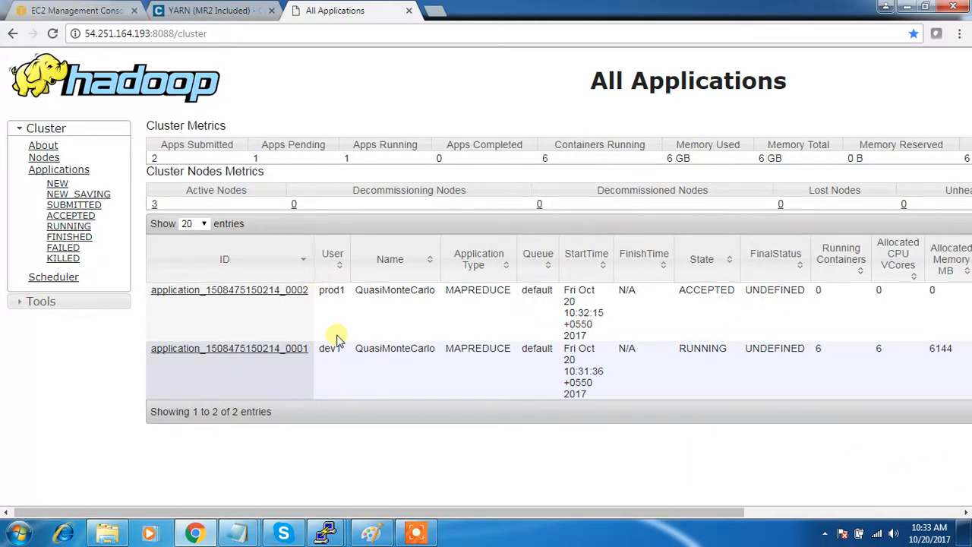
mouse_move(453, 310)
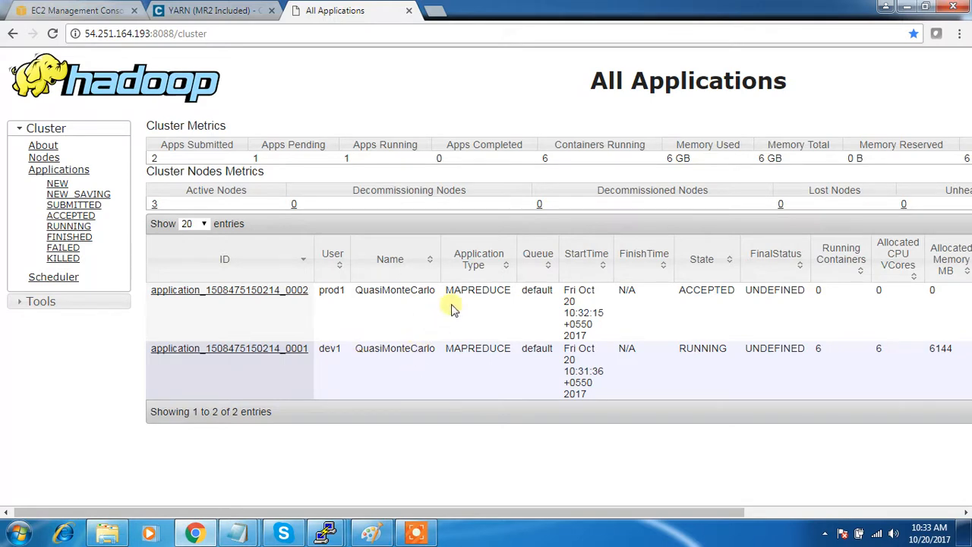
mouse_move(315, 295)
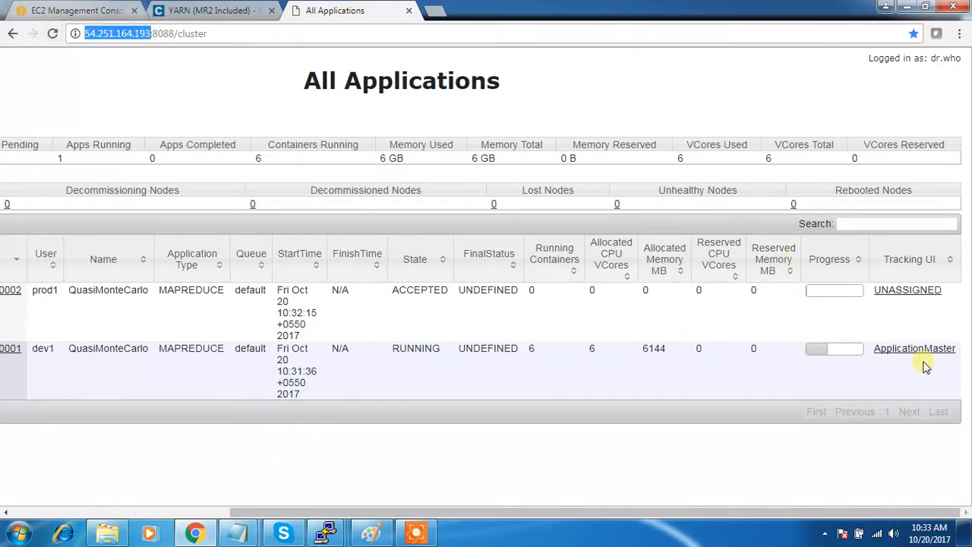
- View the running job's tracking page via the public address 54.251.164.193:8088, then return to the two-application list
click(914, 348)
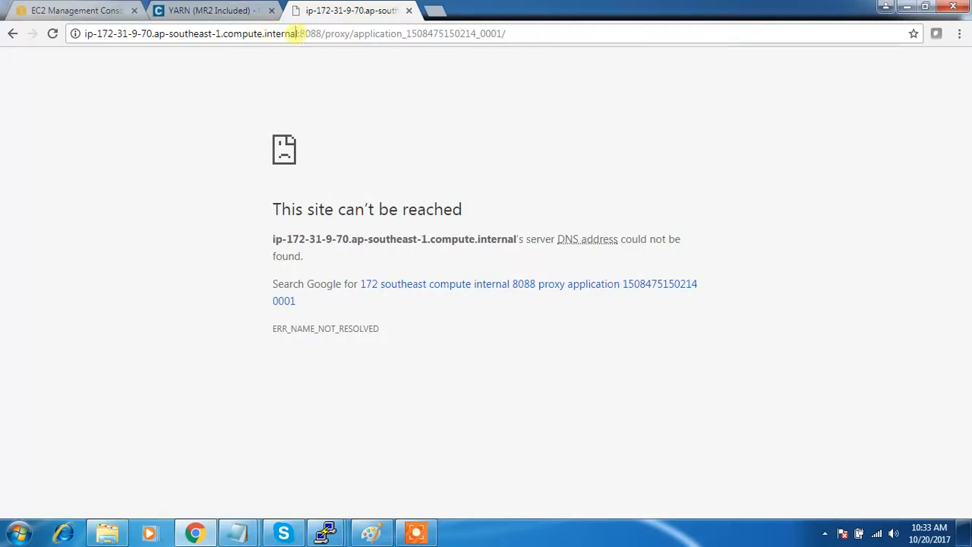
double_click(189, 34)
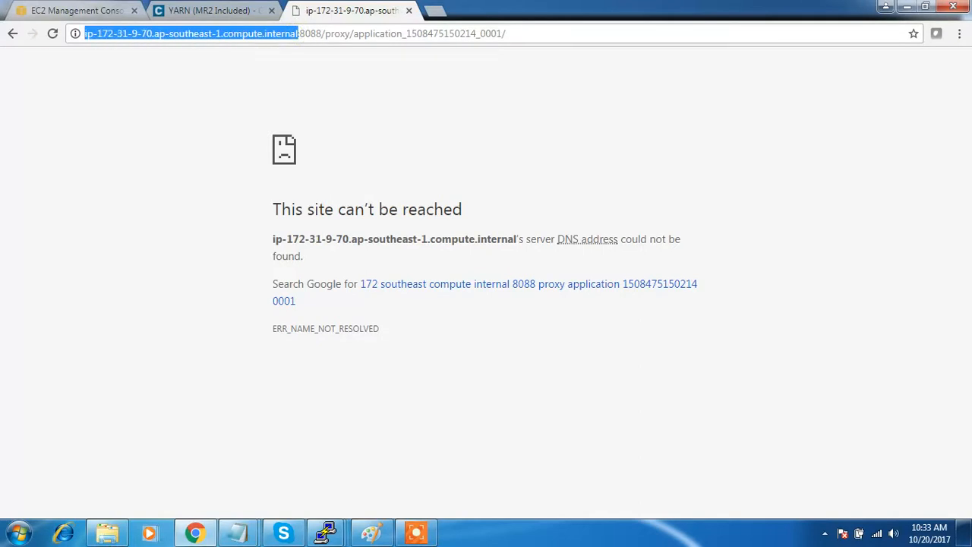
text(http://54.251.164.193:8088/proxy/application_1508475150214_0001/)
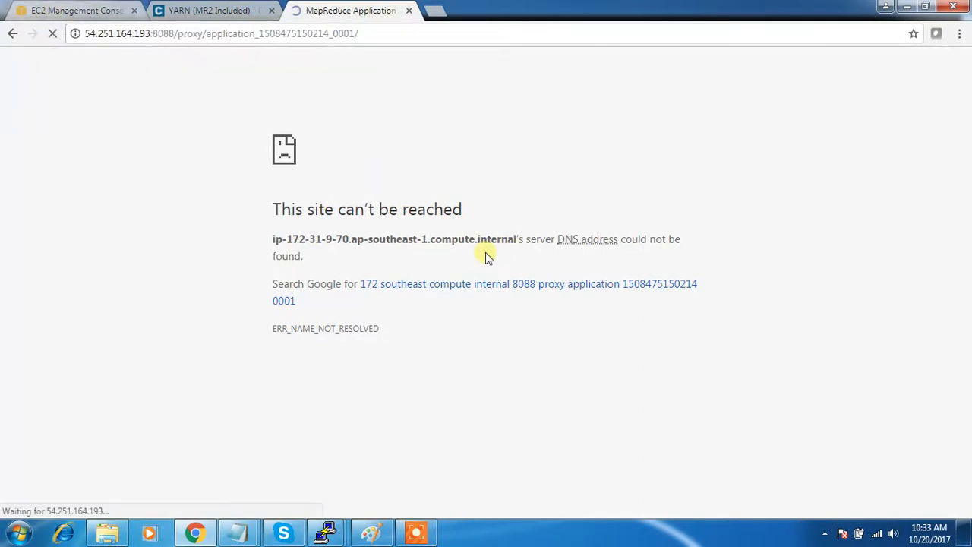
click(51, 33)
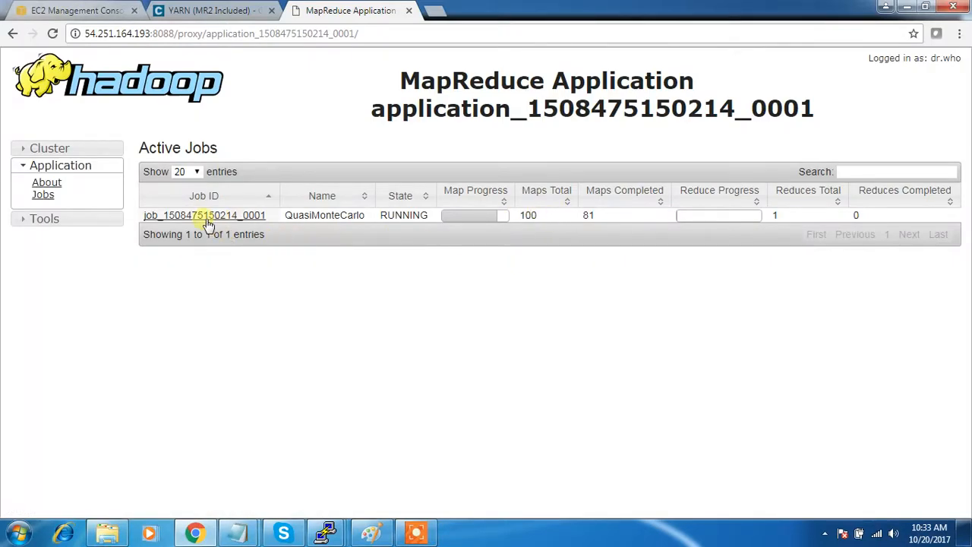
click(203, 215)
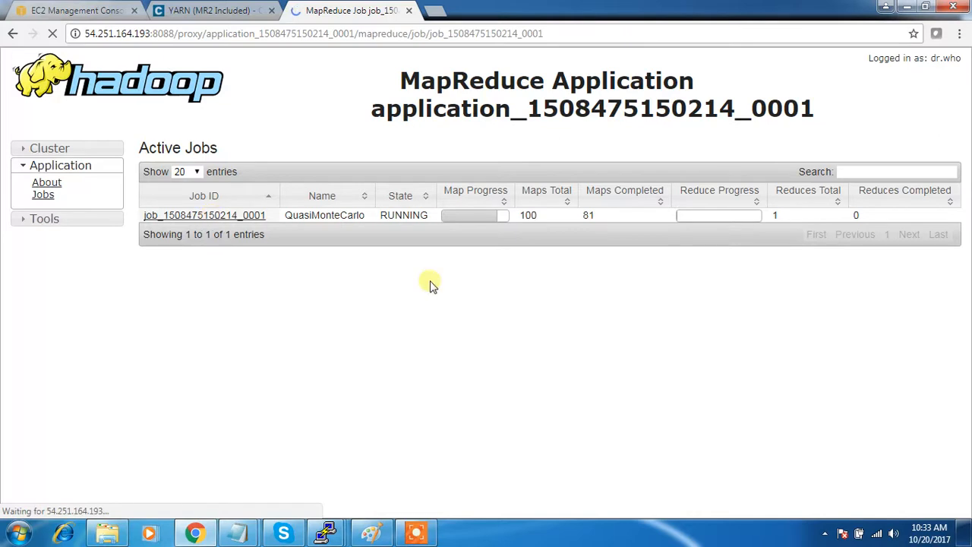
click(203, 215)
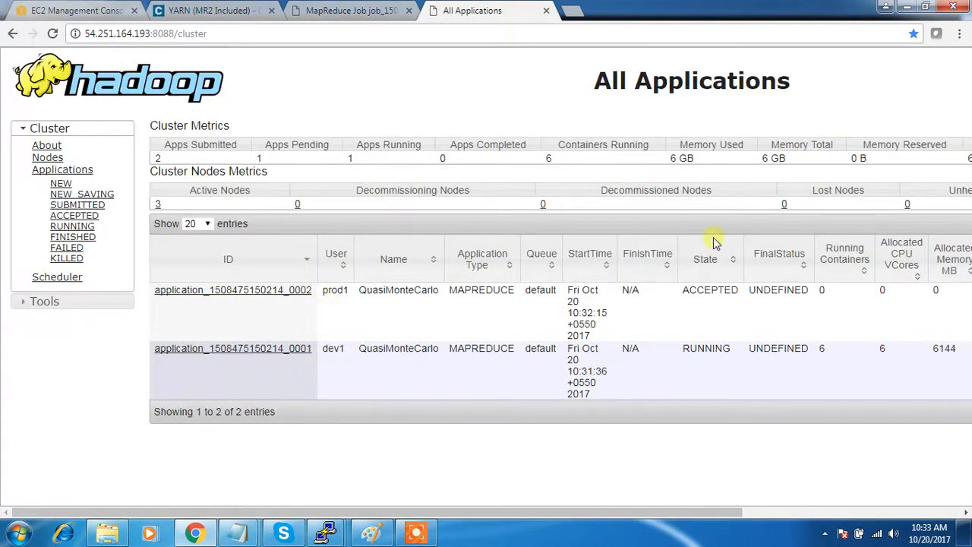
click(144, 34)
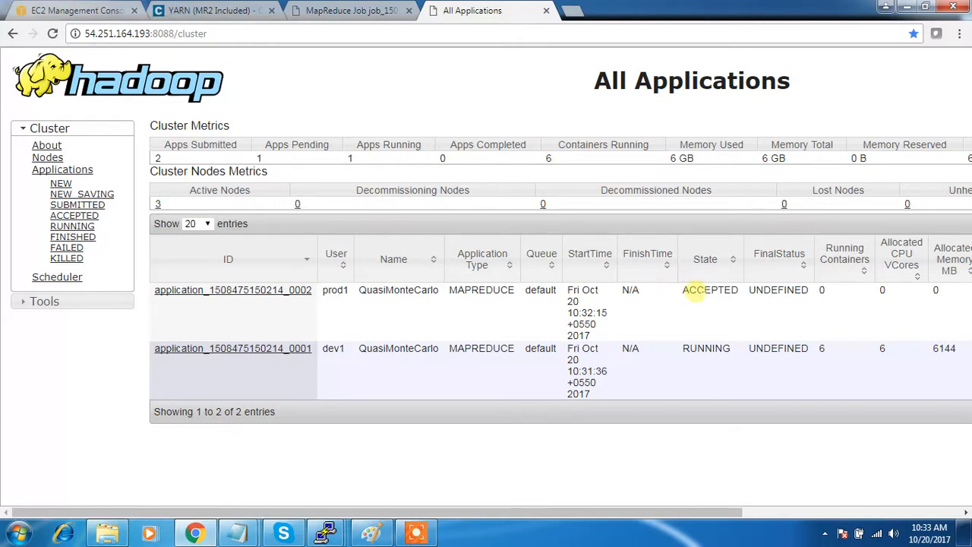
scroll(right, 3)
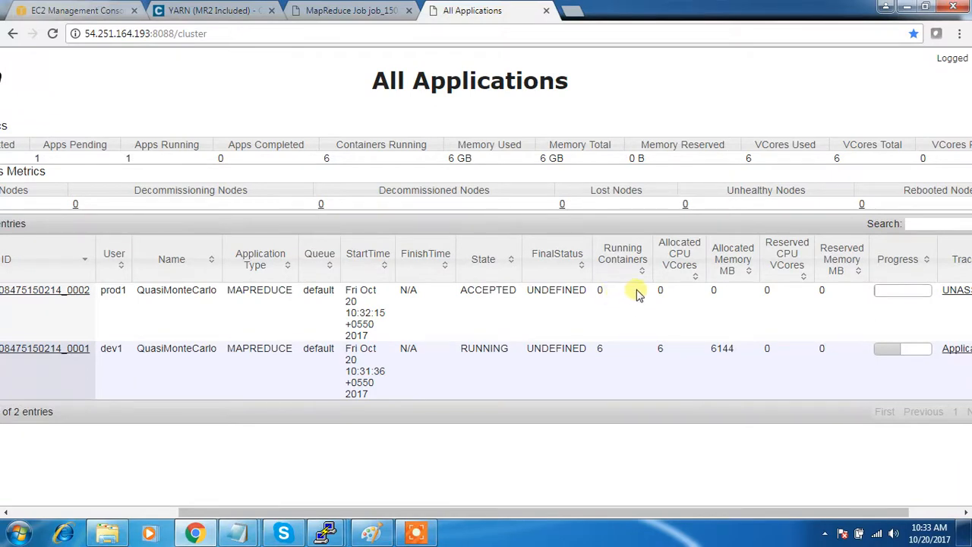
mouse_move(714, 292)
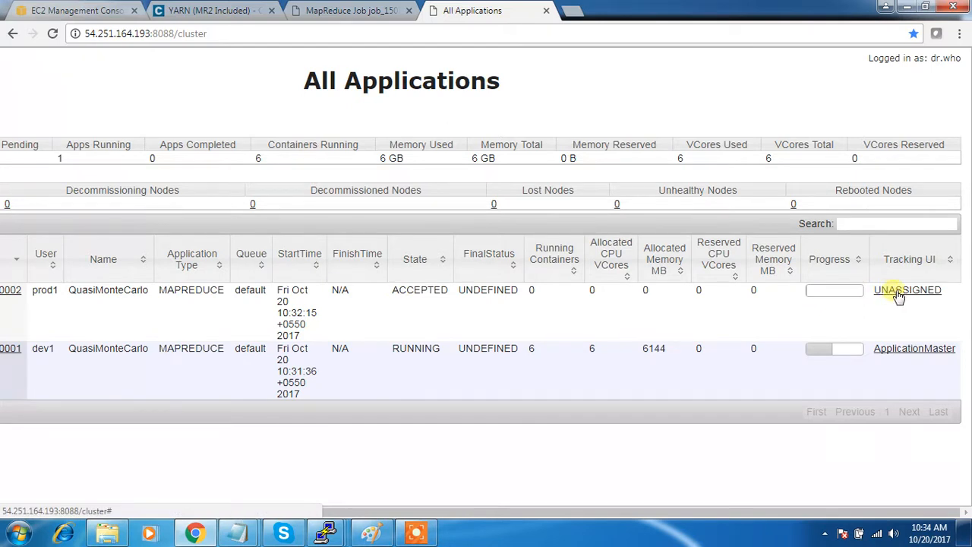
mouse_move(919, 310)
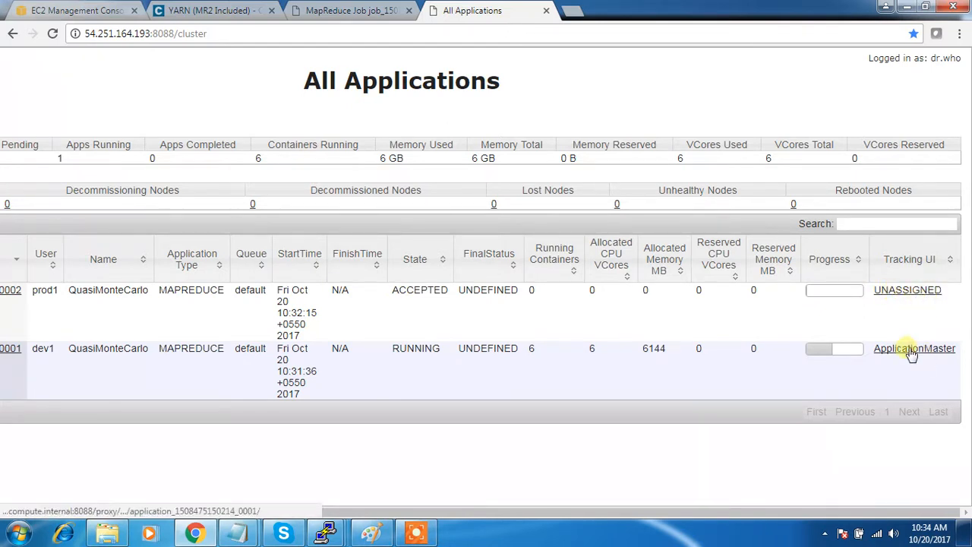
scroll(right, 3)
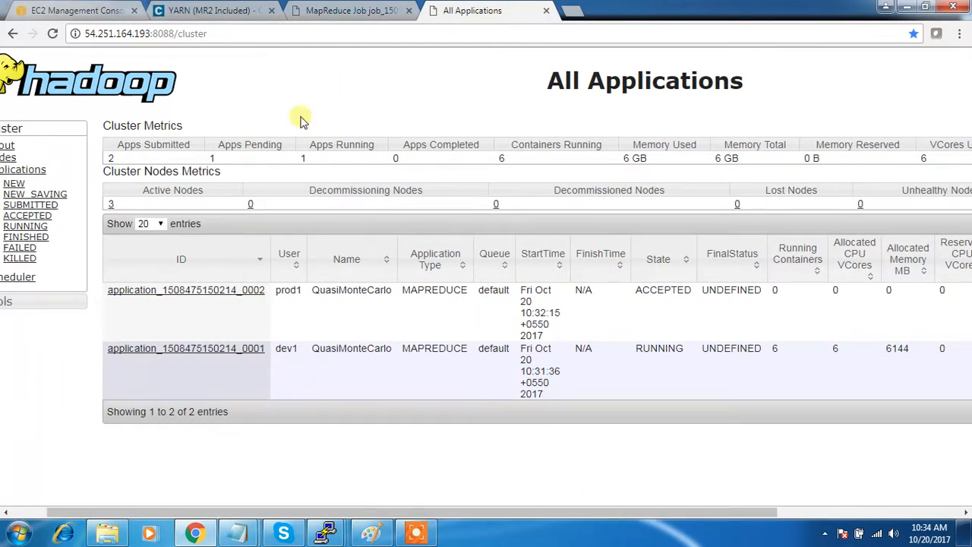
- Load the first job's history page from the public address showing SUCCEEDED, then return to All Applications
click(350, 9)
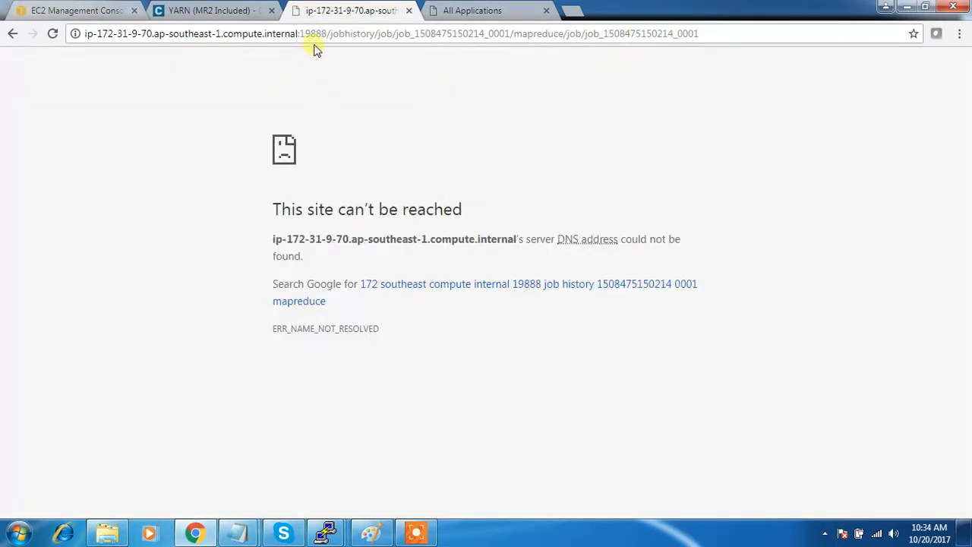
double_click(262, 33)
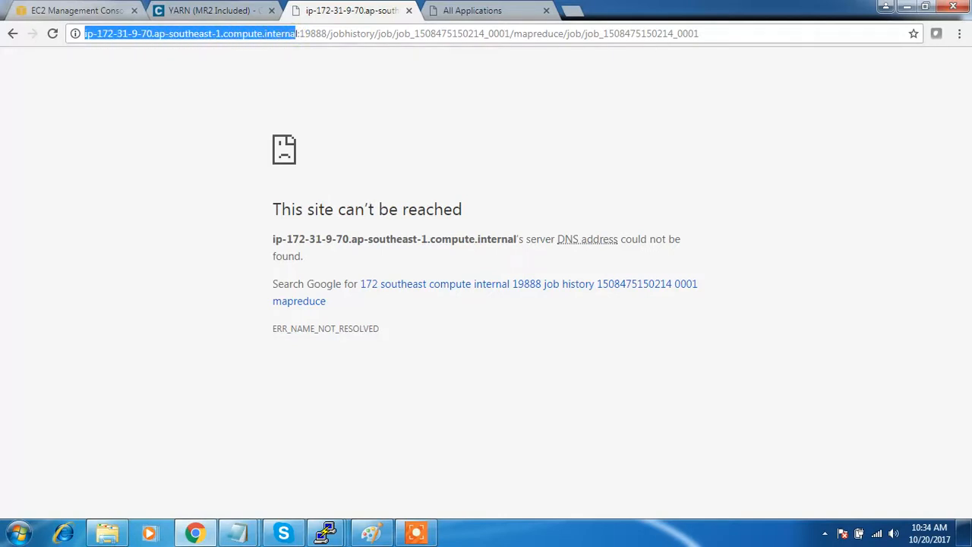
key(Delete)
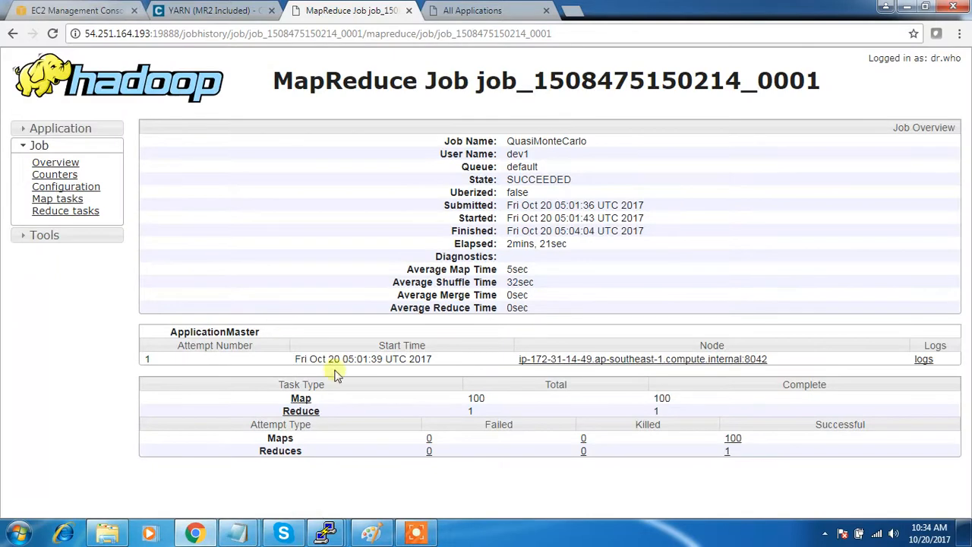
mouse_move(321, 47)
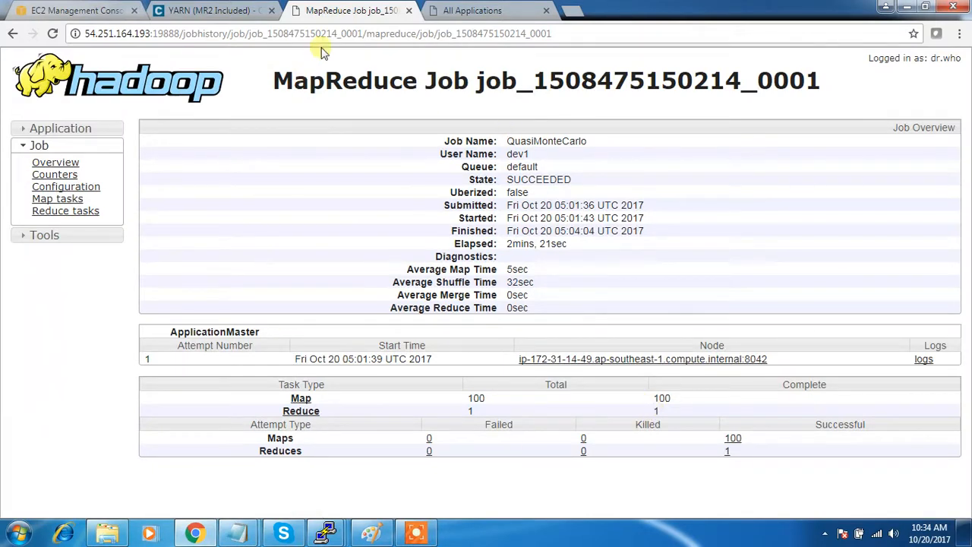
click(471, 9)
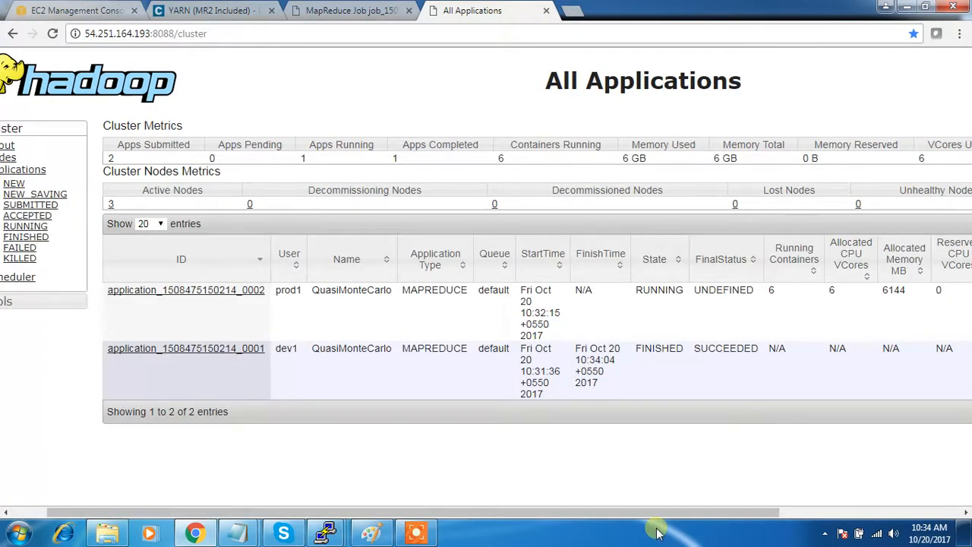
scroll(right, 3)
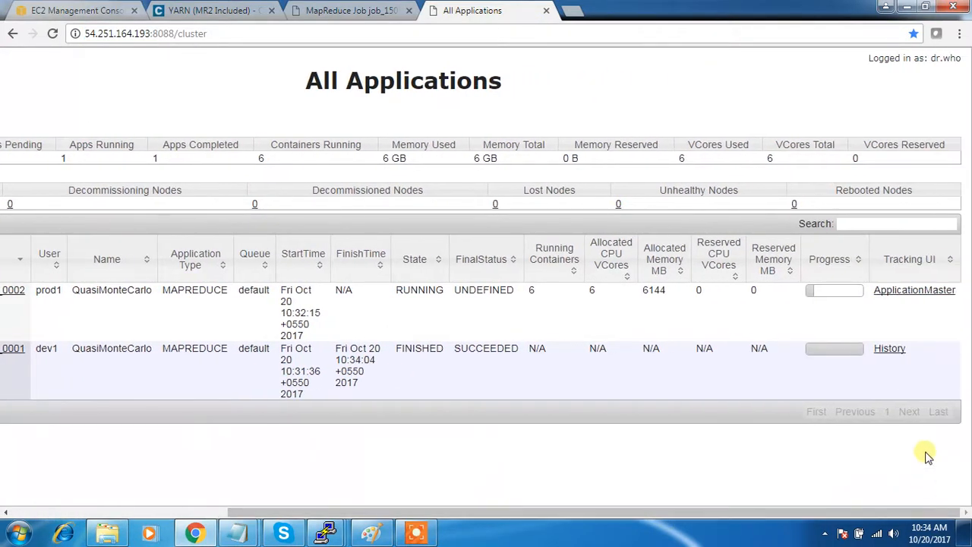
mouse_move(914, 290)
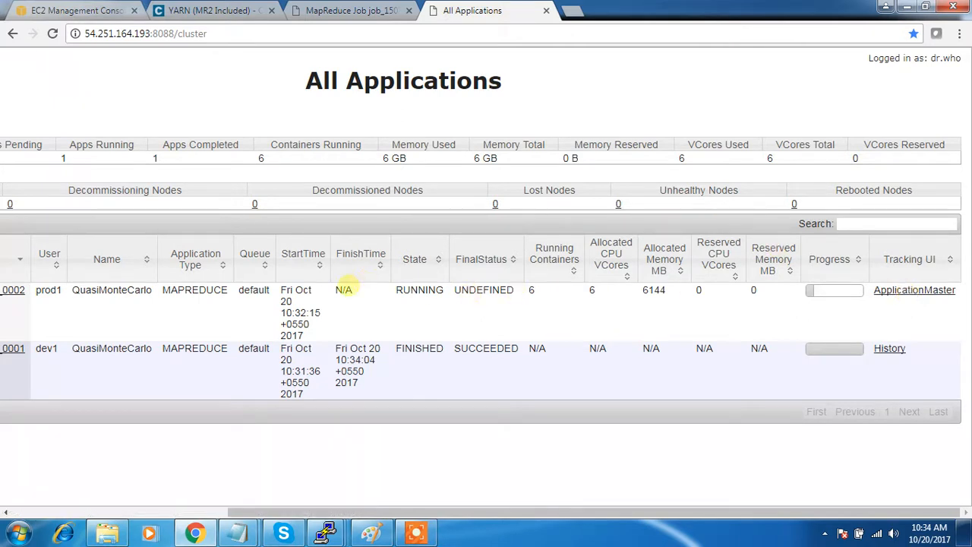
mouse_move(448, 307)
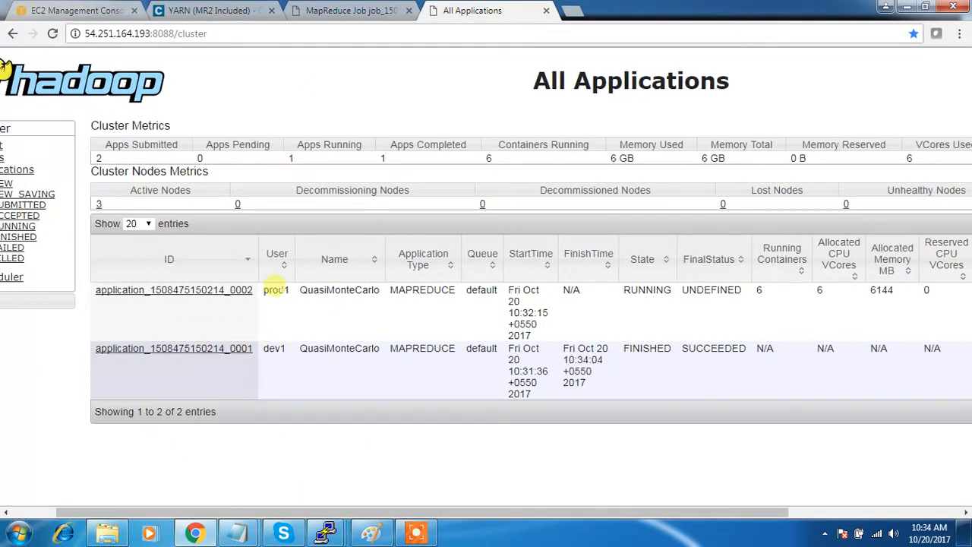
mouse_move(424, 311)
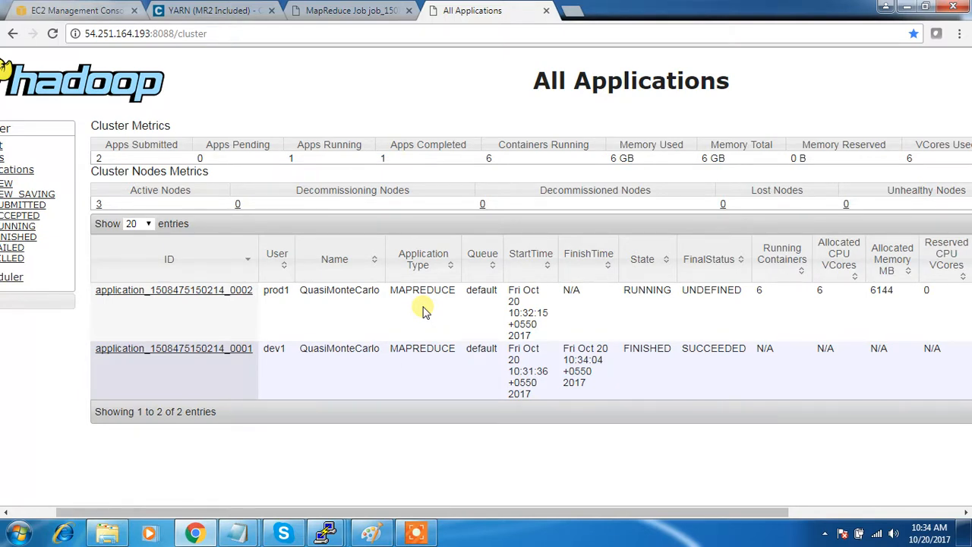
mouse_move(414, 464)
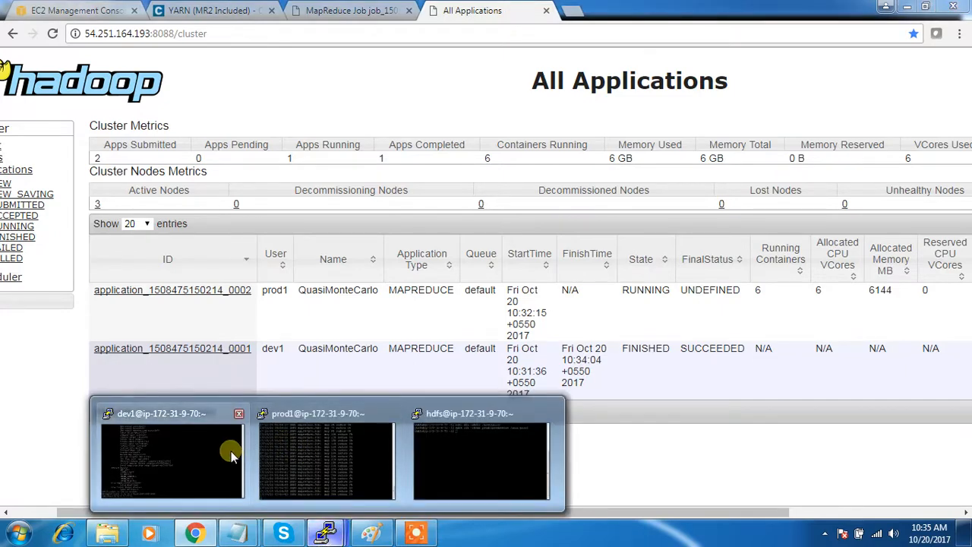
- Launch another pi example job from the dev1 PuTTY session and switch back to the browser
click(170, 459)
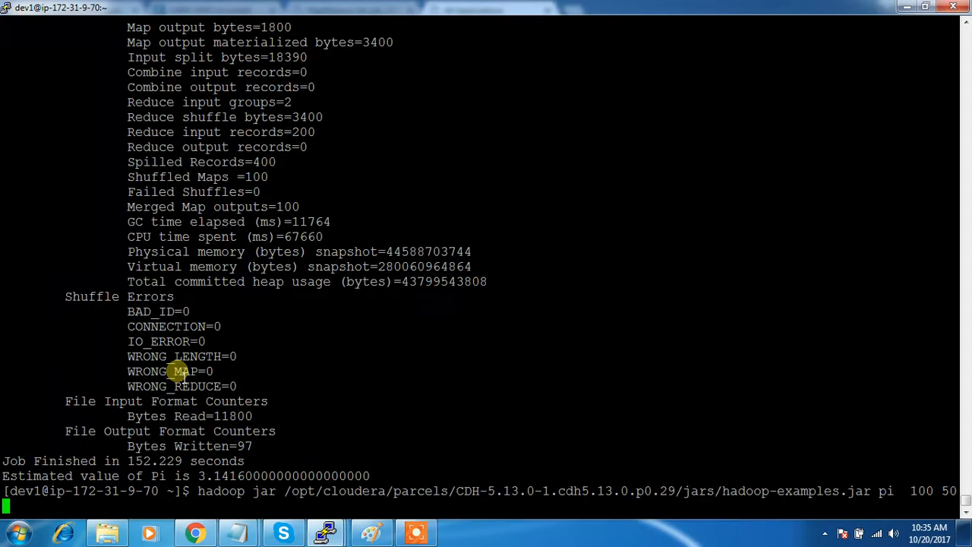
mouse_move(190, 432)
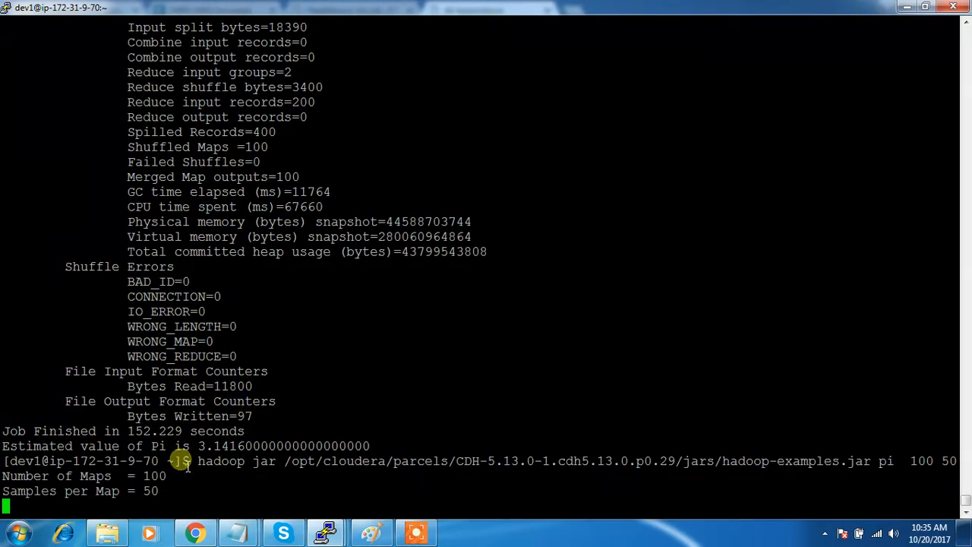
click(194, 532)
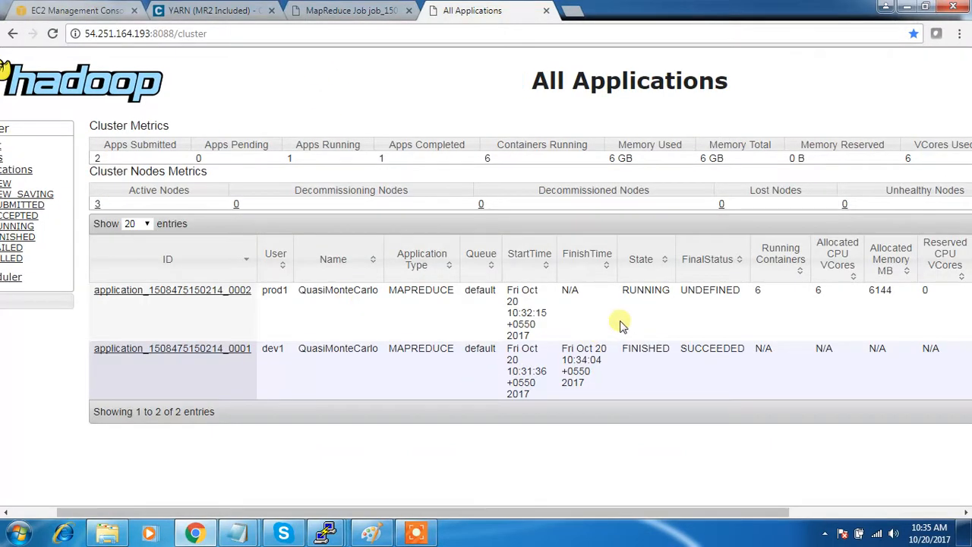
mouse_move(316, 32)
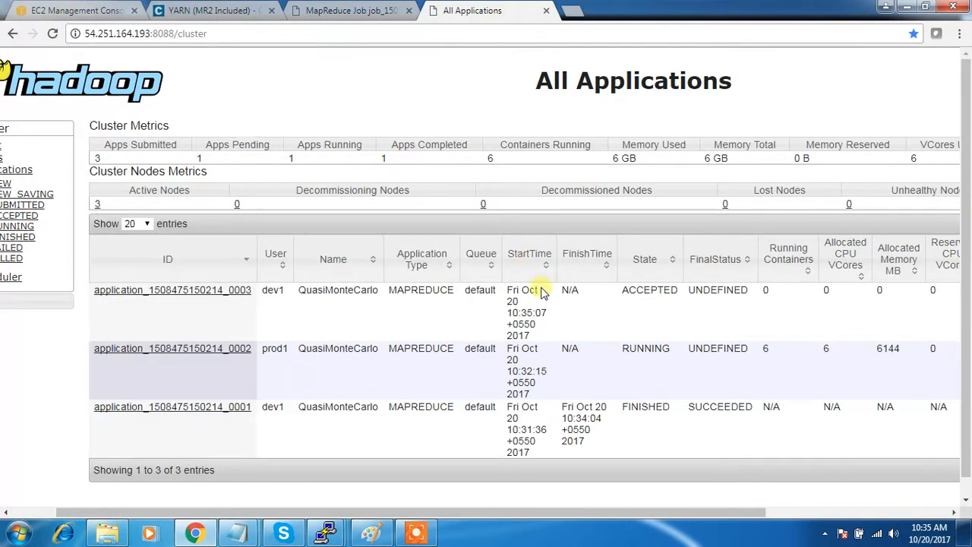
mouse_move(282, 366)
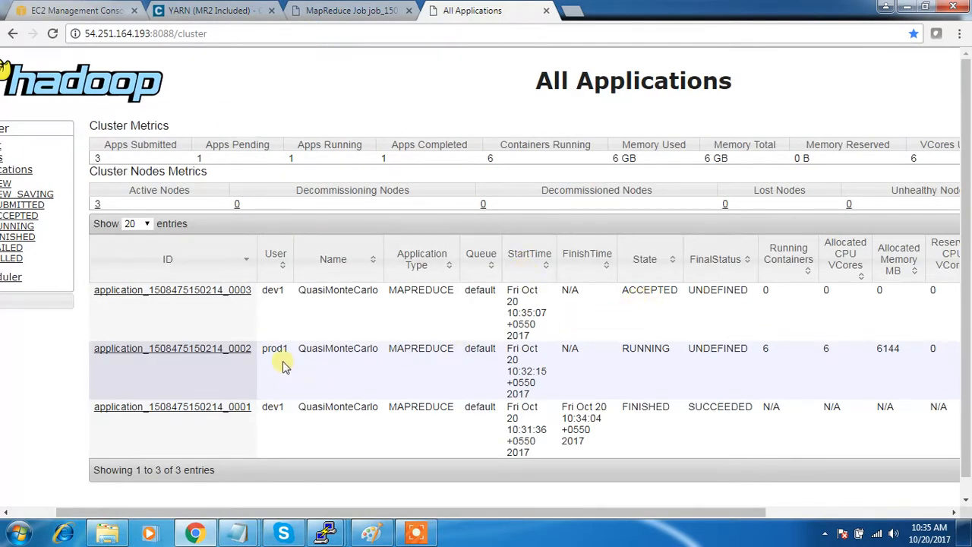
mouse_move(280, 325)
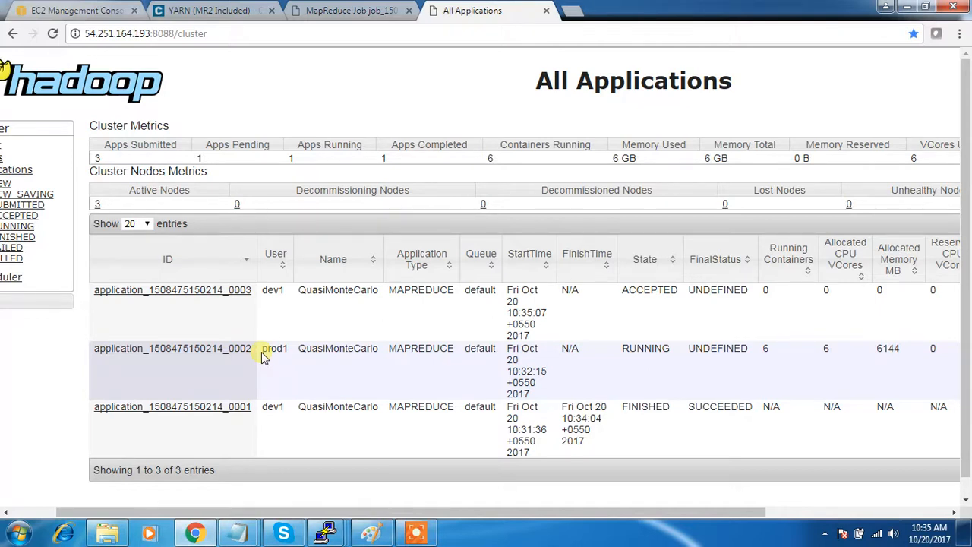
mouse_move(544, 454)
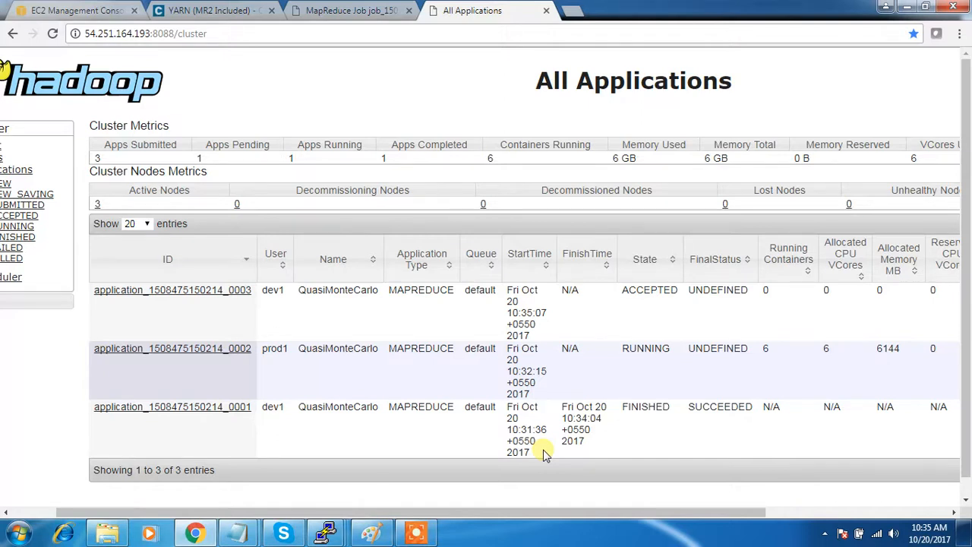
mouse_move(236, 377)
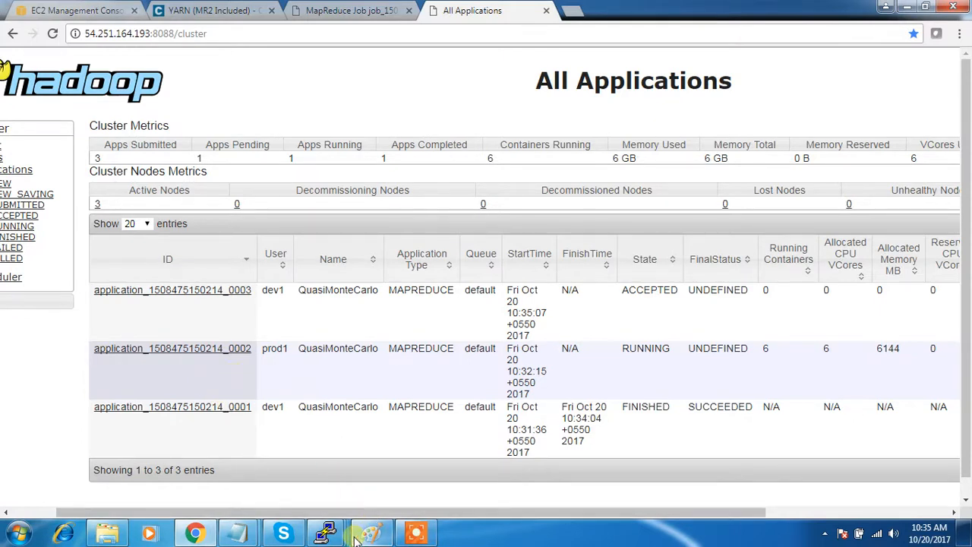
- Refresh All Applications to show the first job FINISHED/SUCCEEDED, second RUNNING, third ACCEPTED
click(416, 532)
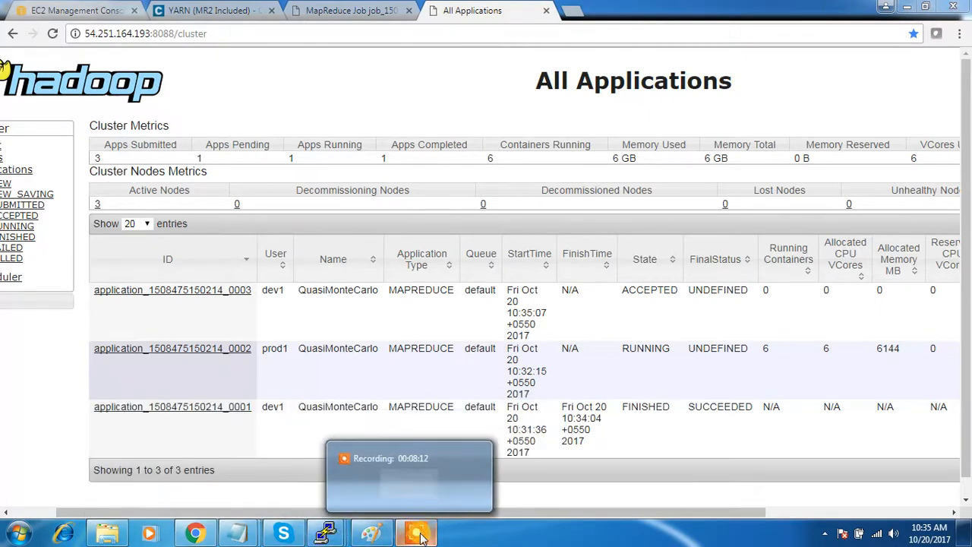